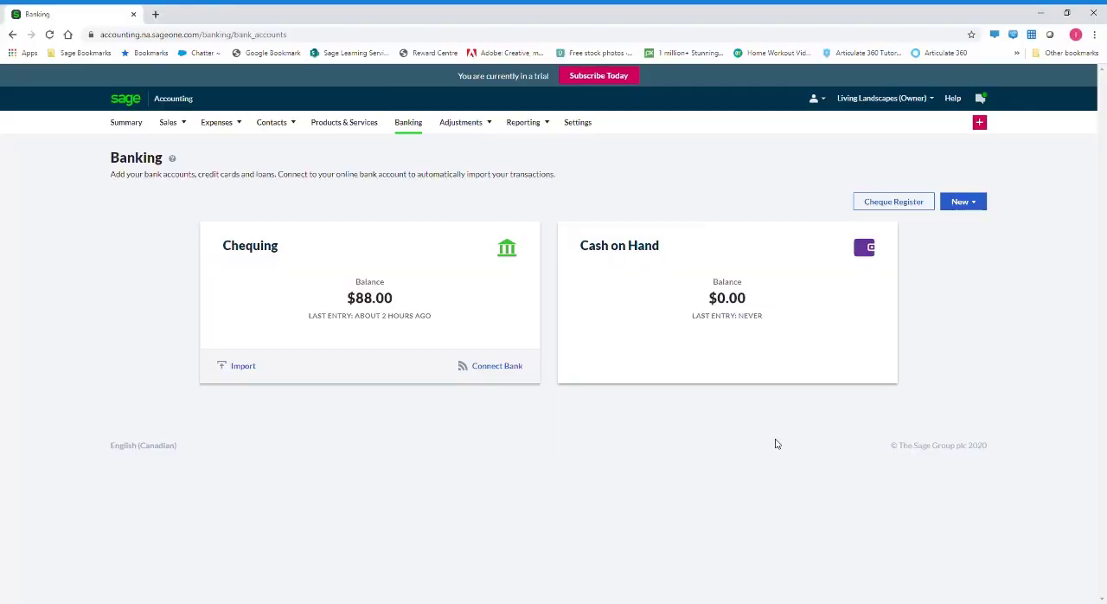
# Show the New menu on the Banking page with its entry types.
pyautogui.click(409, 121)
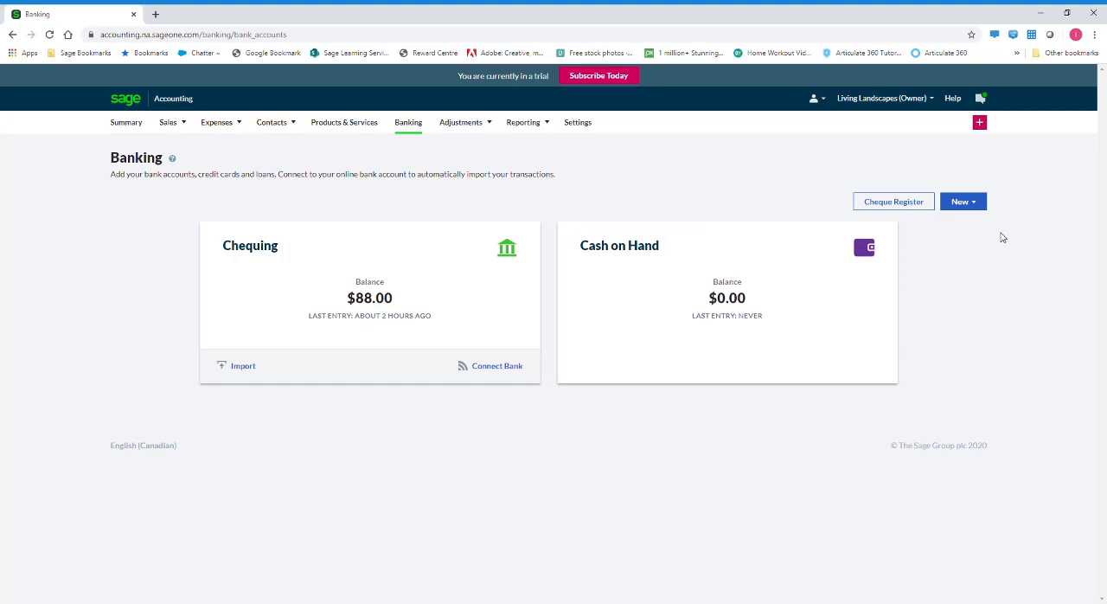
pyautogui.click(962, 201)
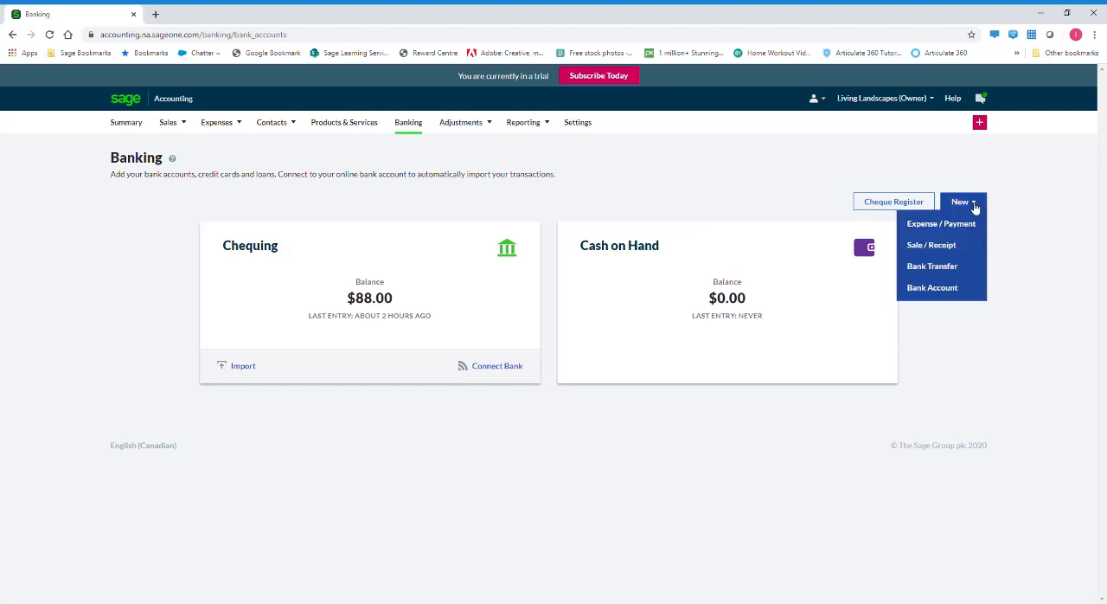
pyautogui.moveTo(931, 266)
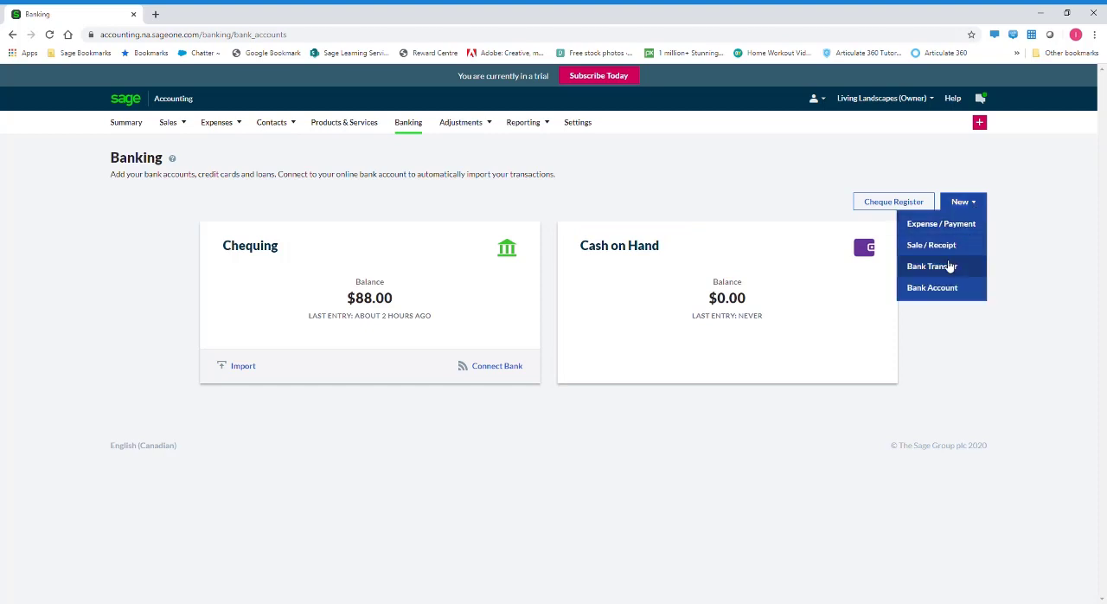
# Start a new bank account of type Credit Card.
pyautogui.click(931, 287)
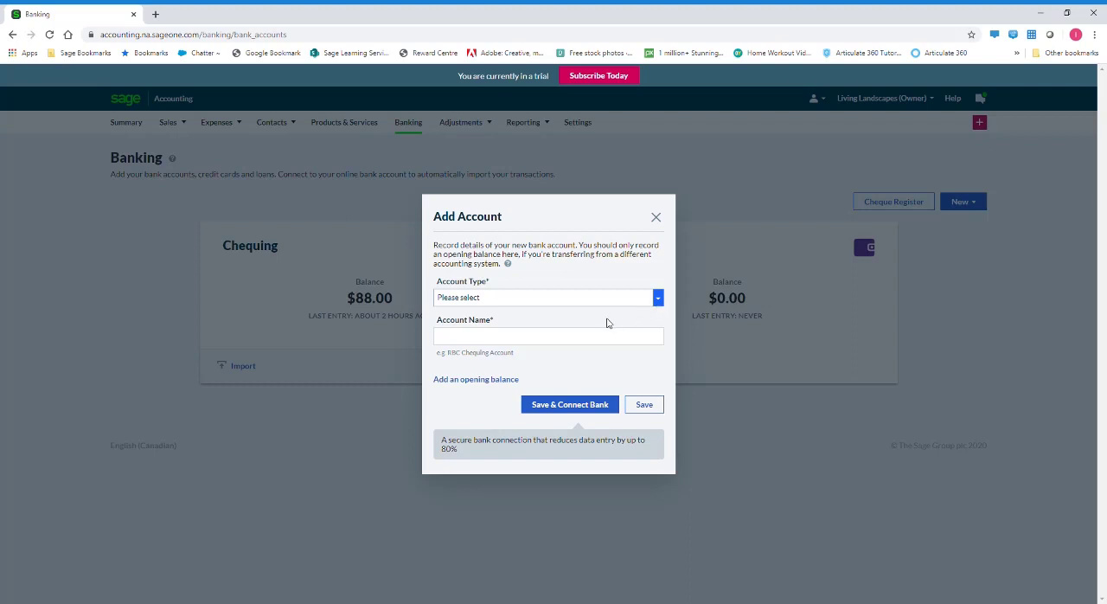
pyautogui.moveTo(599, 346)
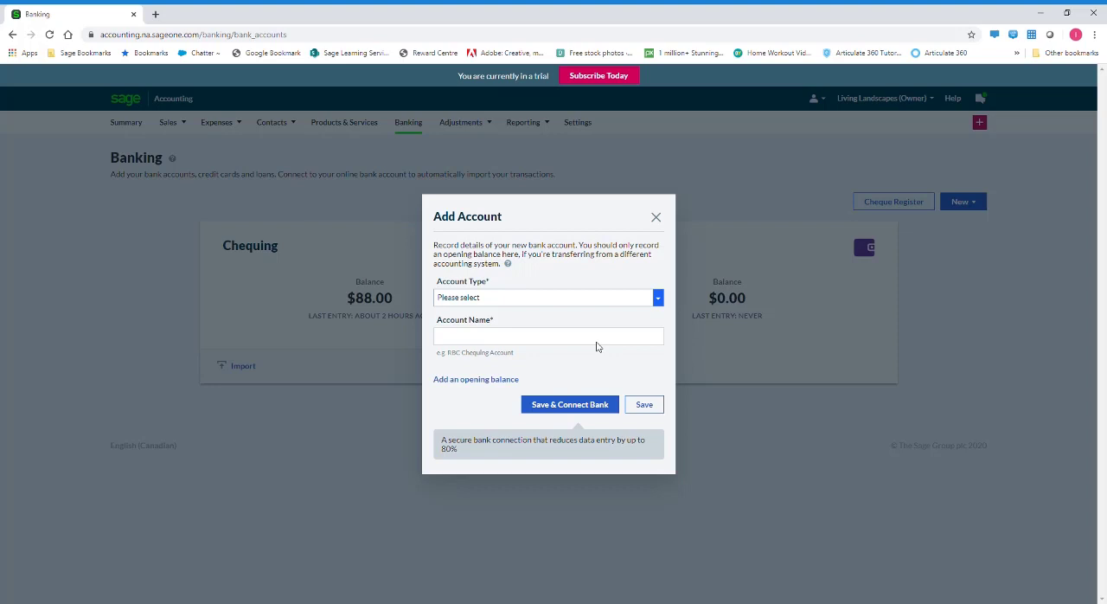
pyautogui.click(548, 297)
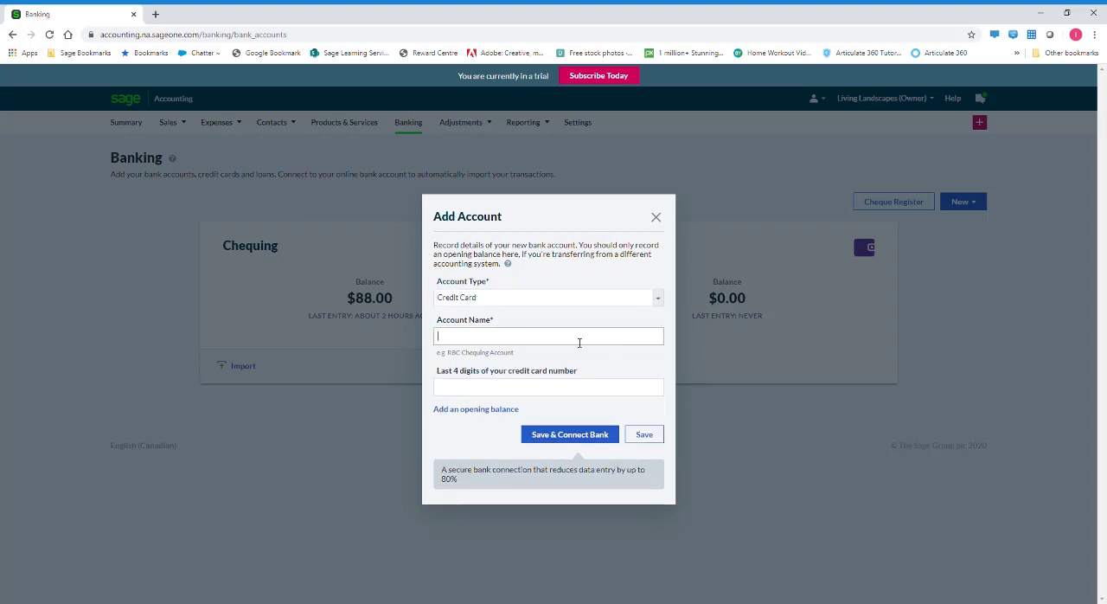
# Name the account 'Bank of Canada Living Landscape', enter last digits 457 and save it.
pyautogui.write('Bank of C')
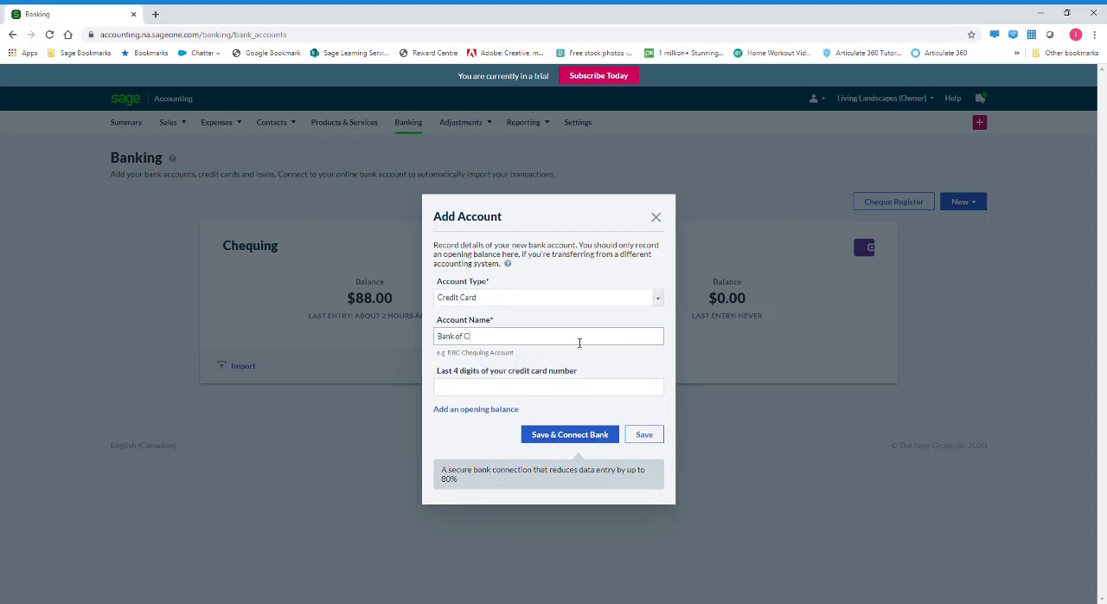
pyautogui.write('anada')
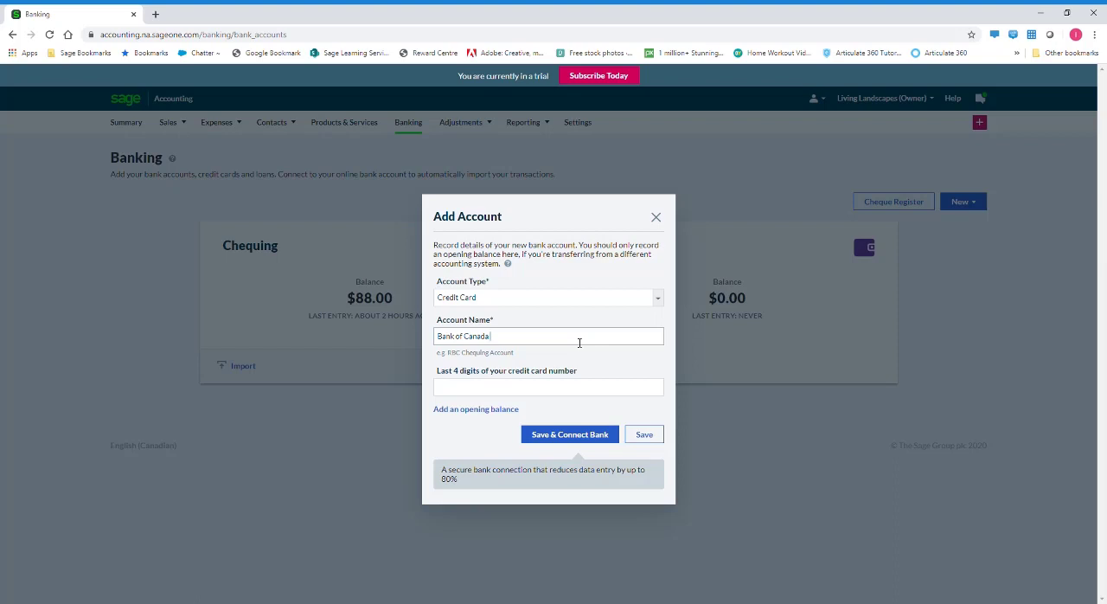
pyautogui.write('Living L')
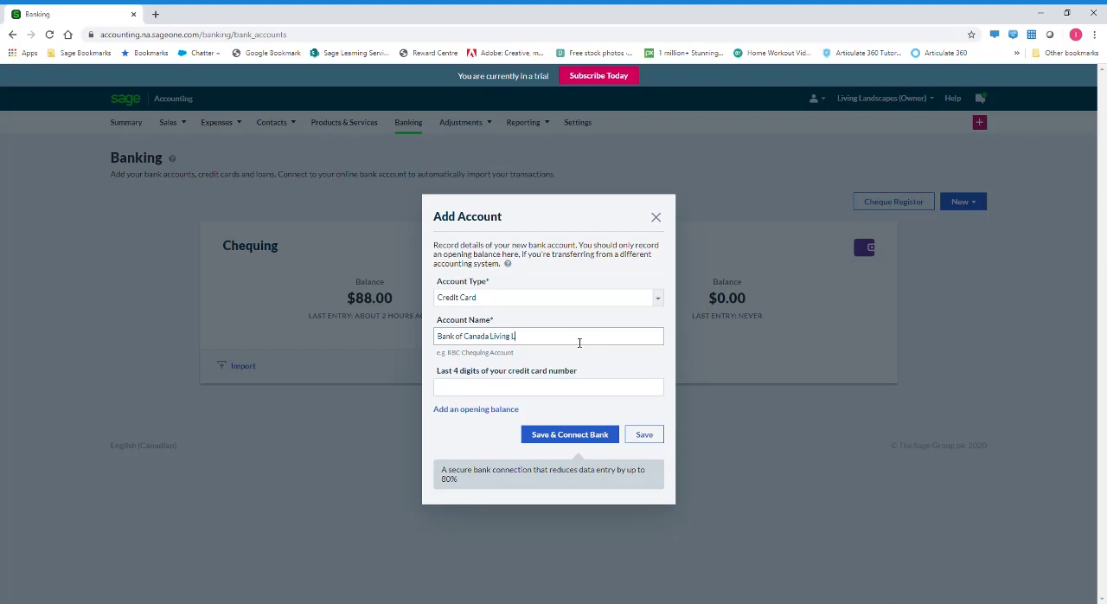
pyautogui.write('andscape')
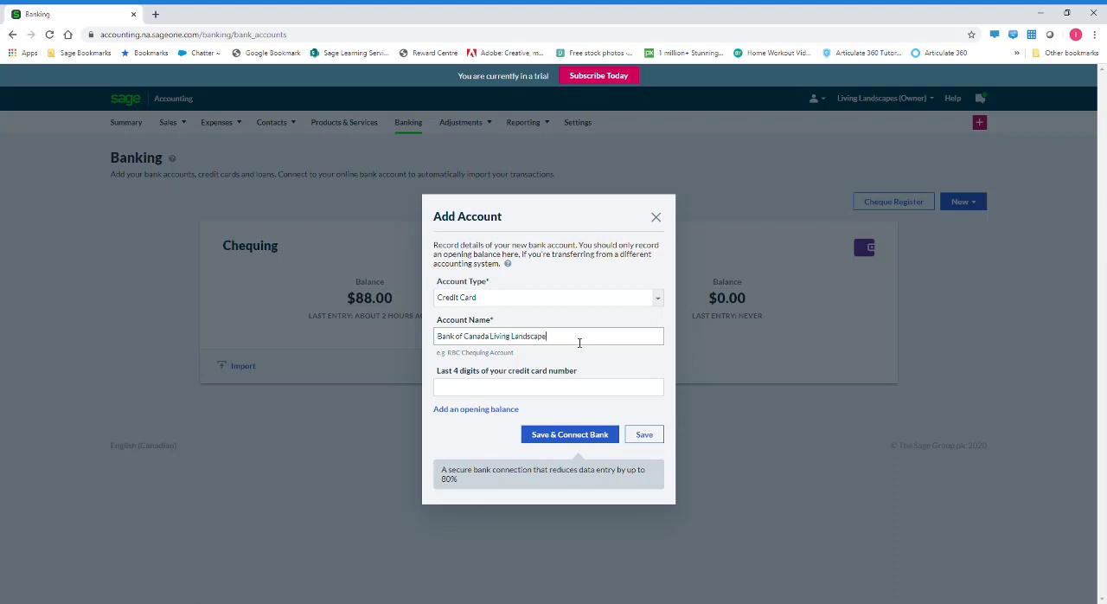
pyautogui.write('4579')
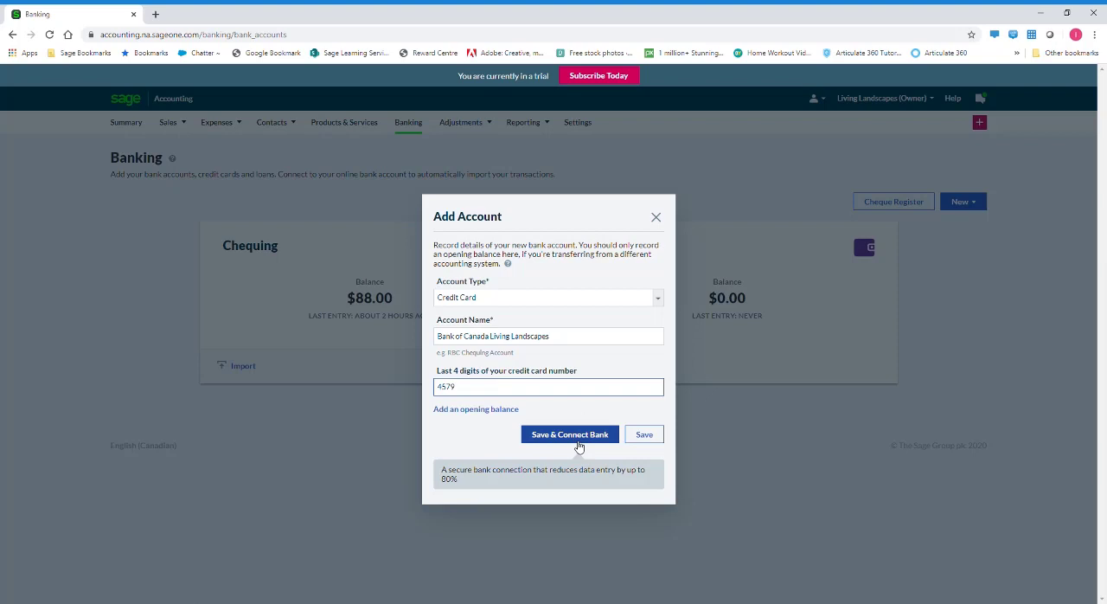
pyautogui.click(644, 433)
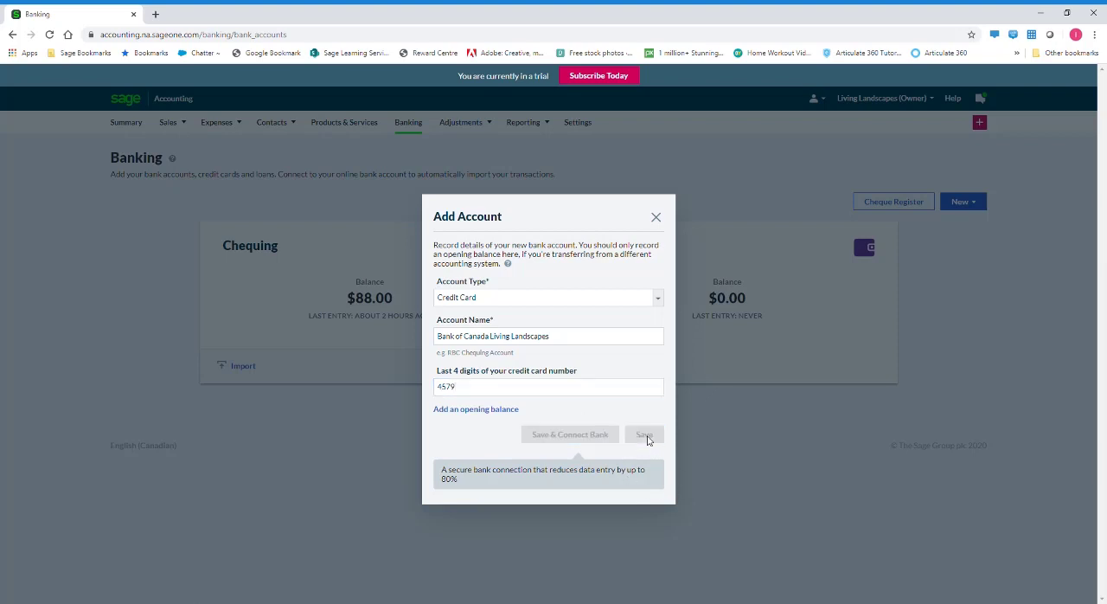
# Confirm the new credit card account on Banking and rename it to Living Landscapes.
pyautogui.click(644, 434)
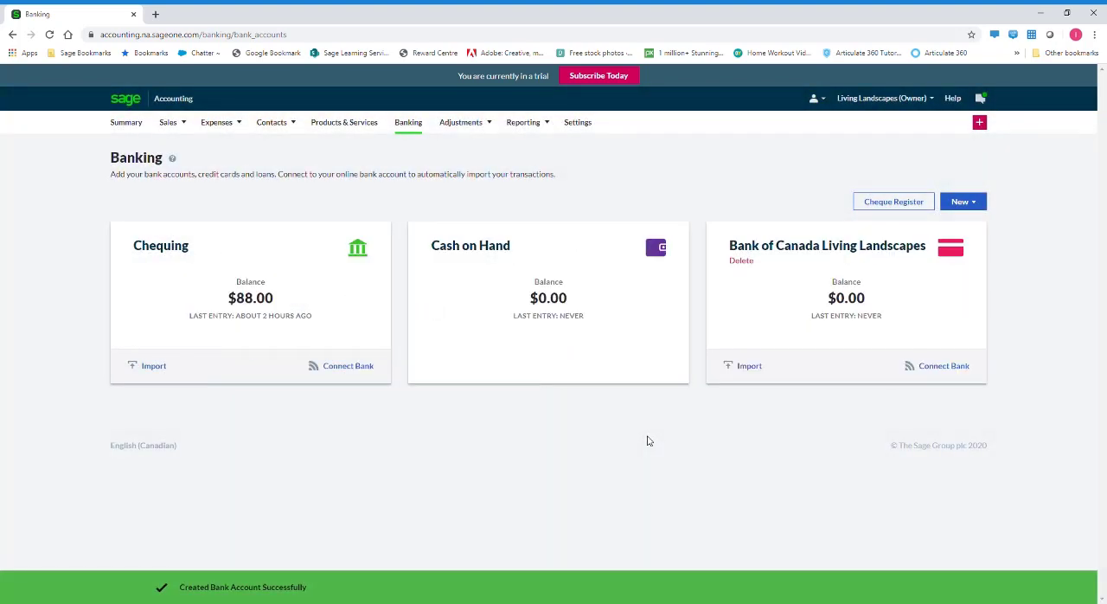
pyautogui.moveTo(822, 261)
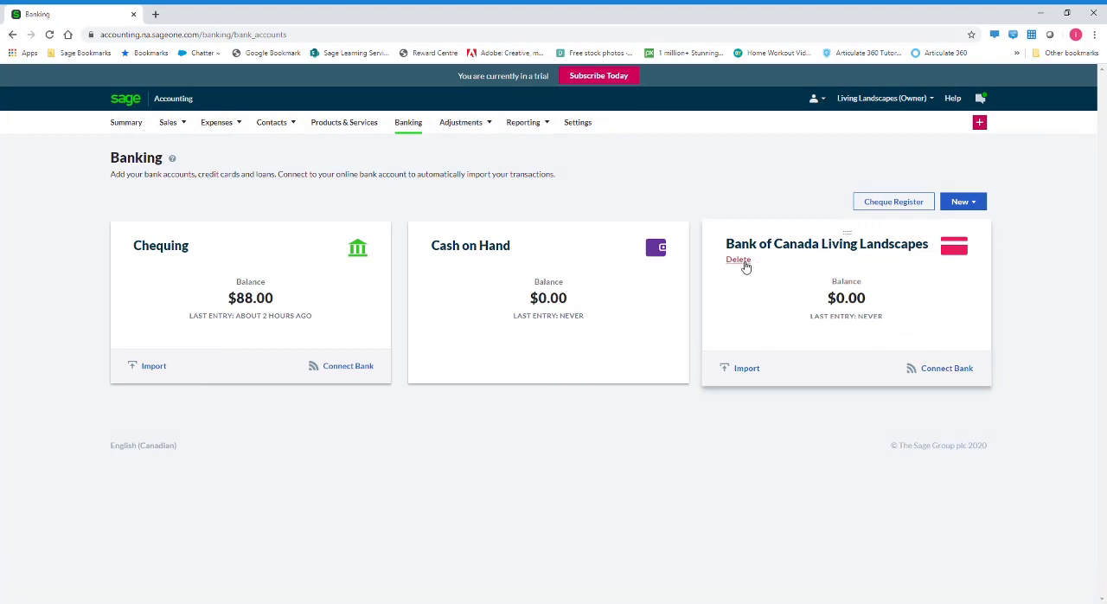
pyautogui.moveTo(769, 276)
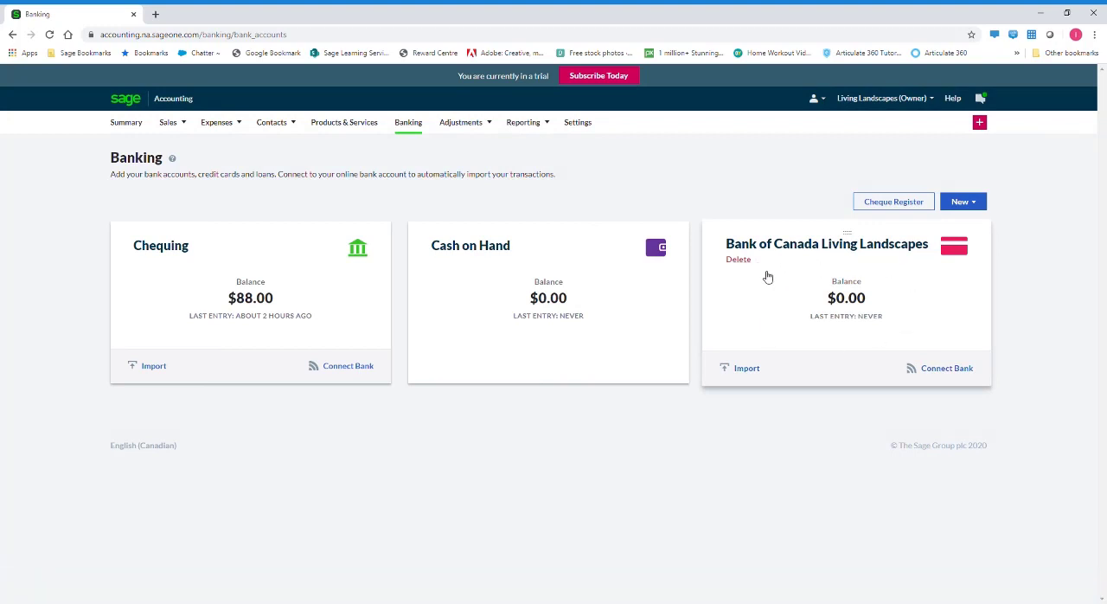
pyautogui.moveTo(855, 335)
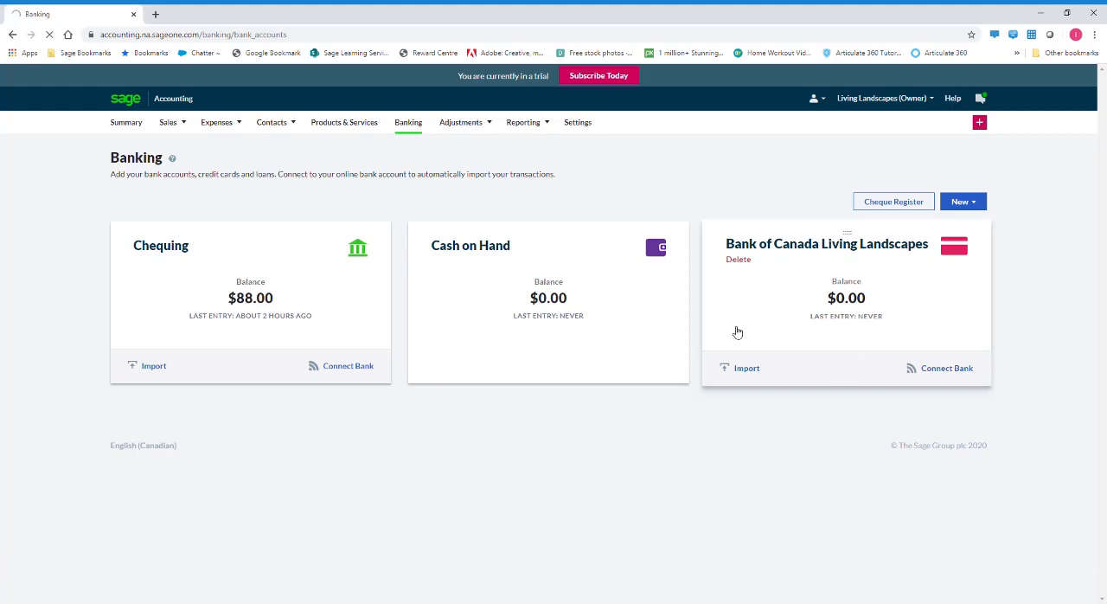
pyautogui.click(827, 242)
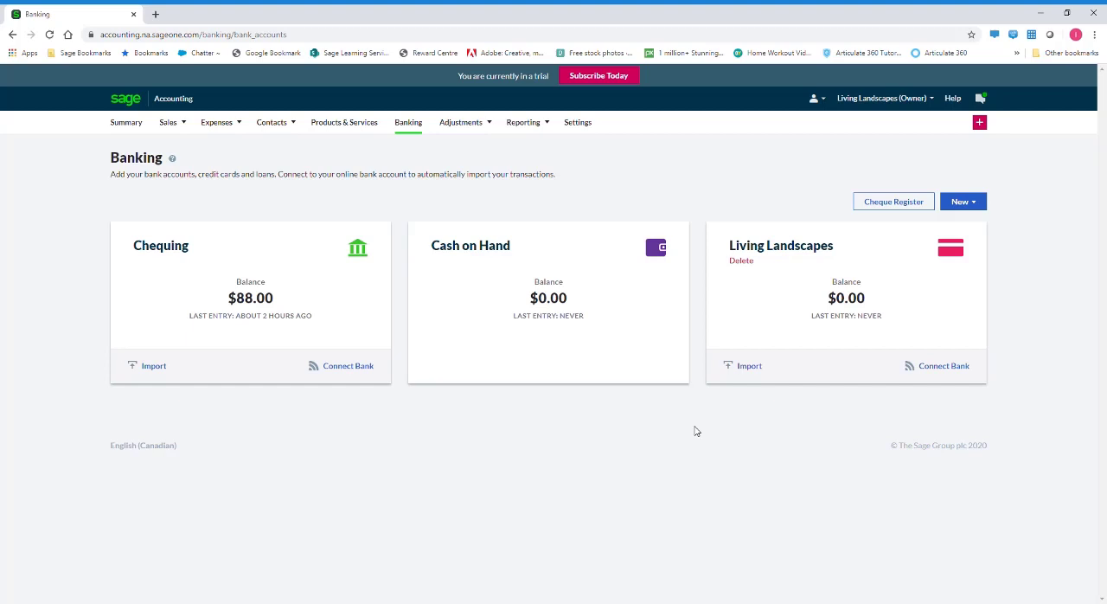
# Start a new Expense / Payment entry from the Banking page.
pyautogui.click(962, 201)
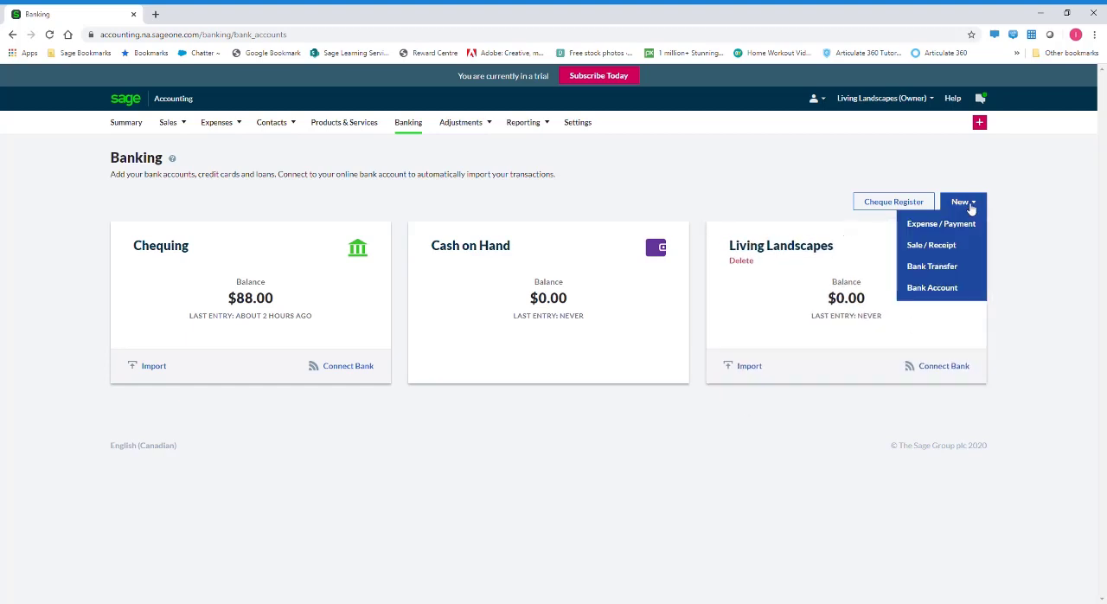
pyautogui.moveTo(930, 245)
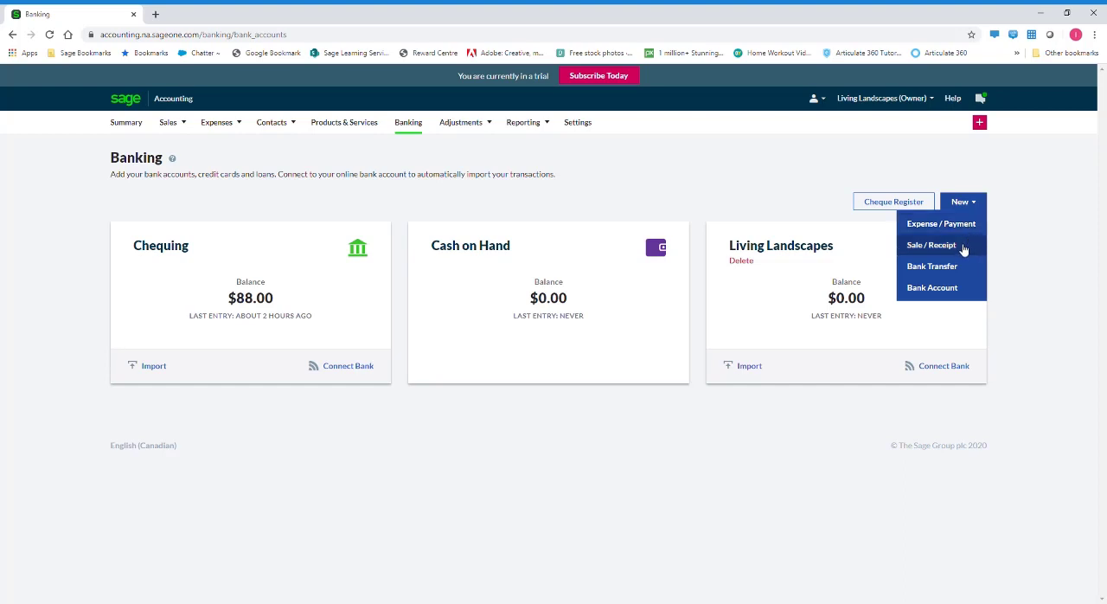
pyautogui.moveTo(962, 293)
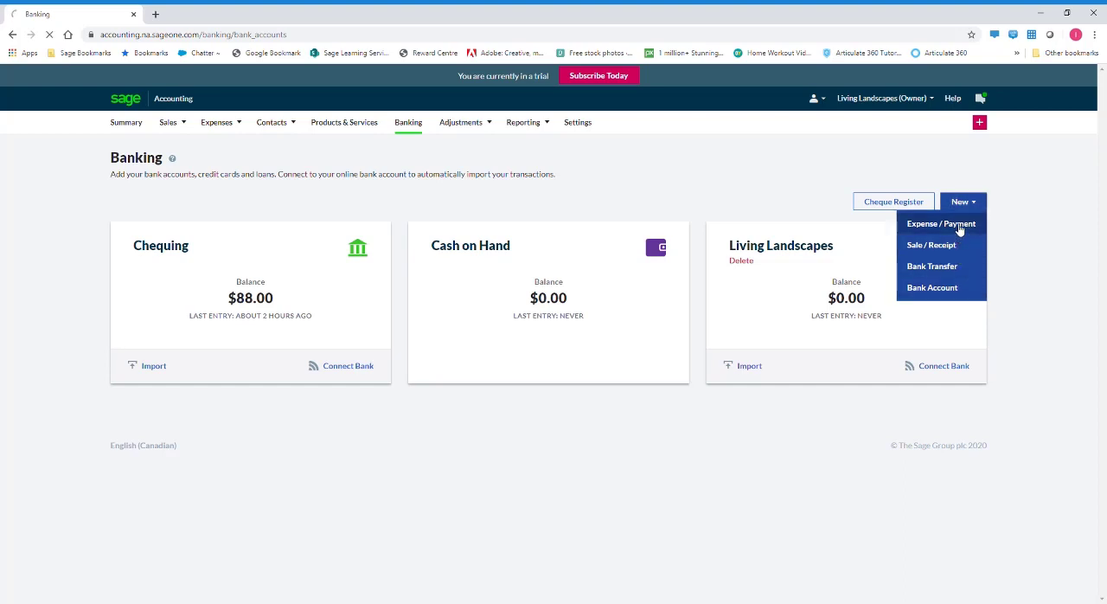
pyautogui.click(941, 223)
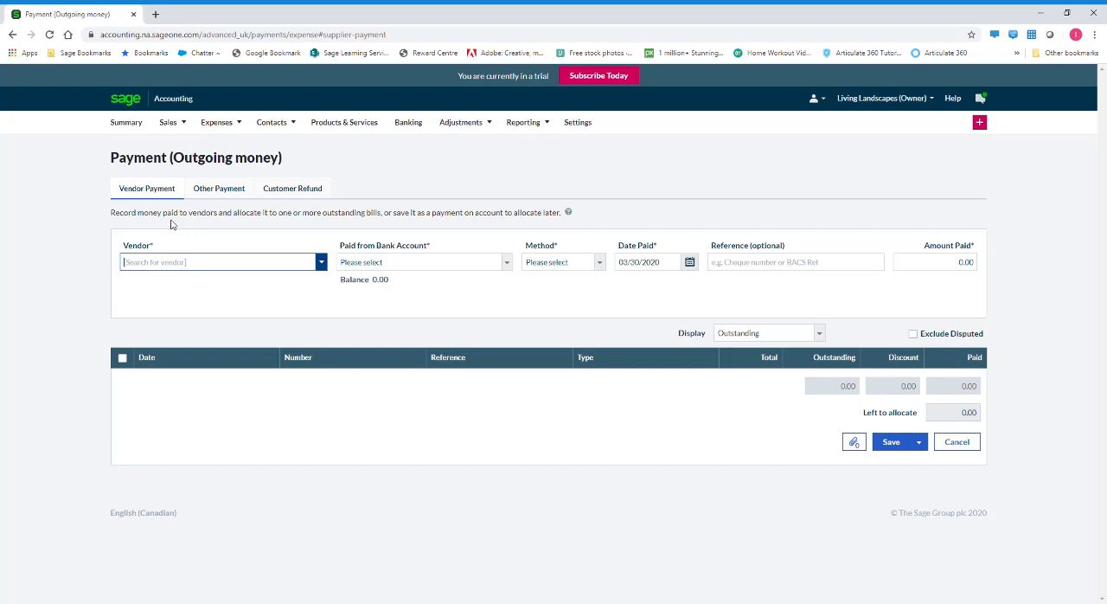
# Review the Other Payment and Customer Refund forms, then settle on Vendor Payment.
pyautogui.click(218, 187)
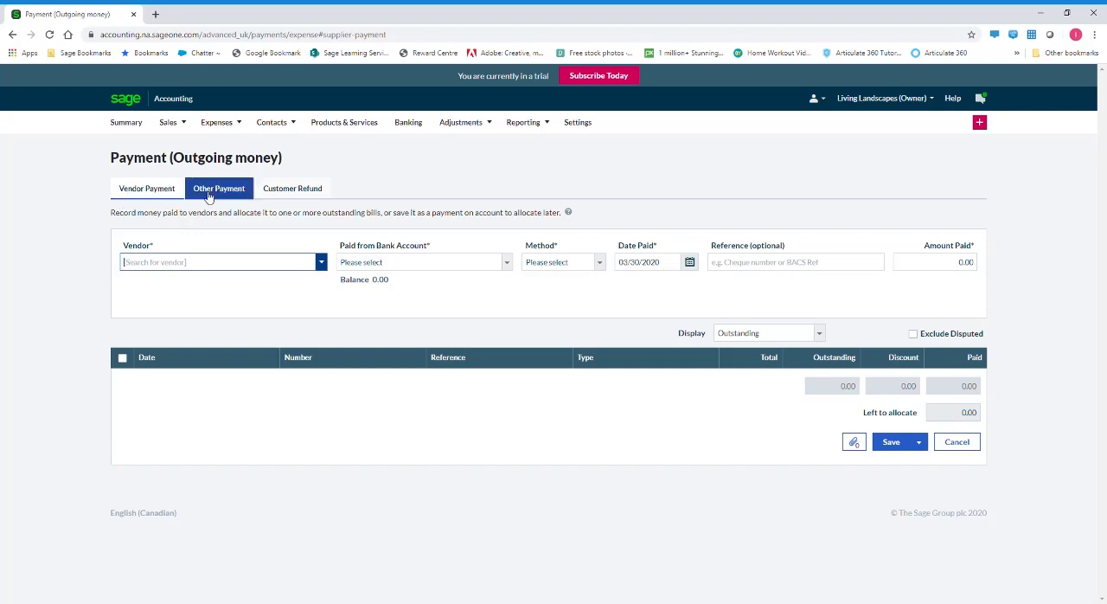
pyautogui.click(292, 187)
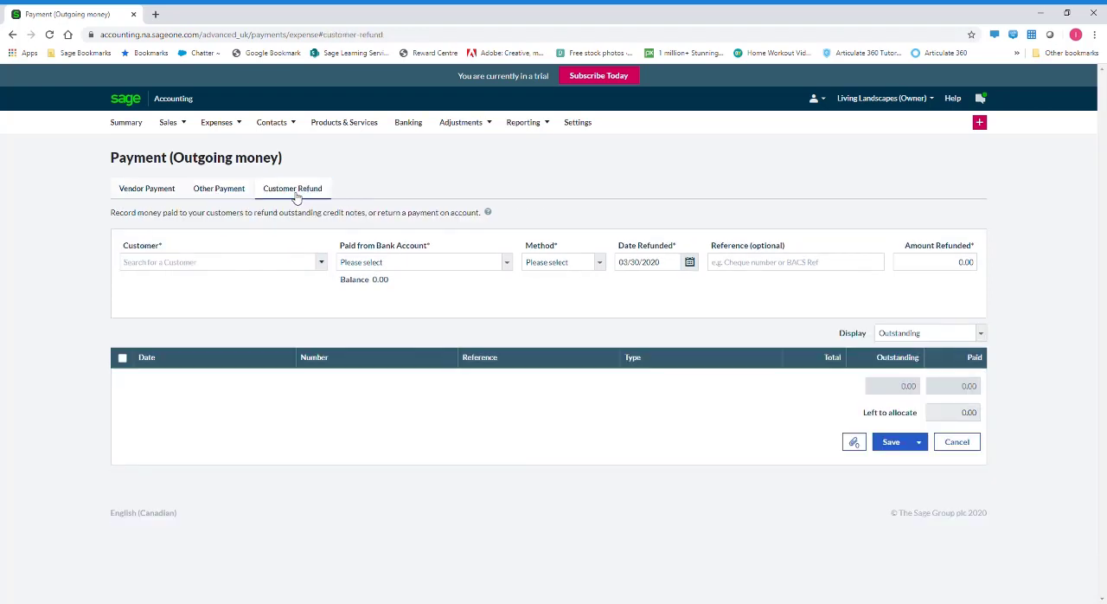
pyautogui.click(145, 186)
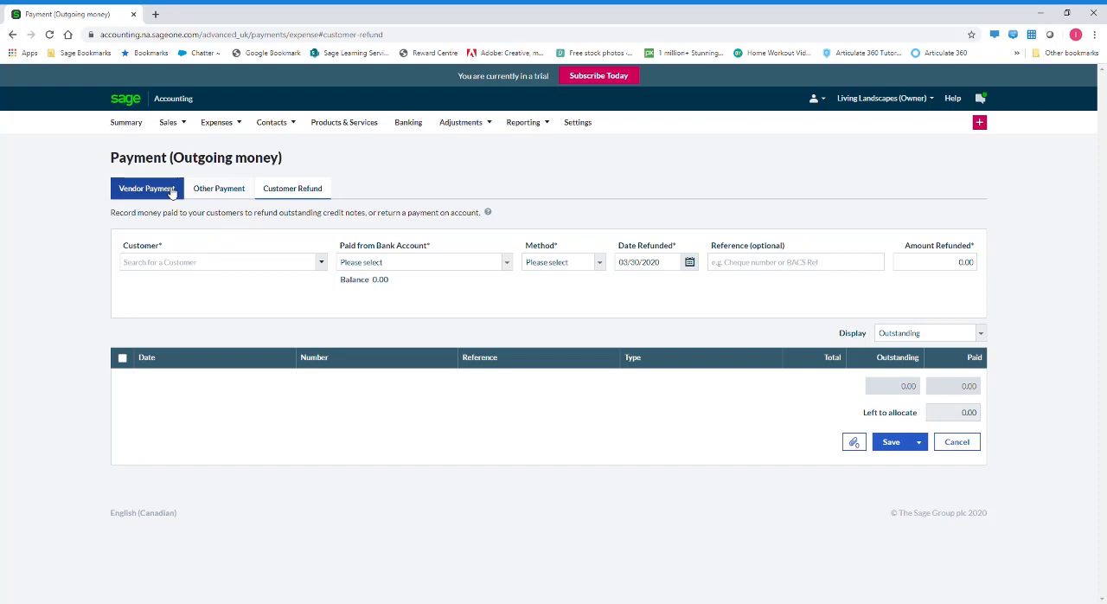
pyautogui.click(147, 187)
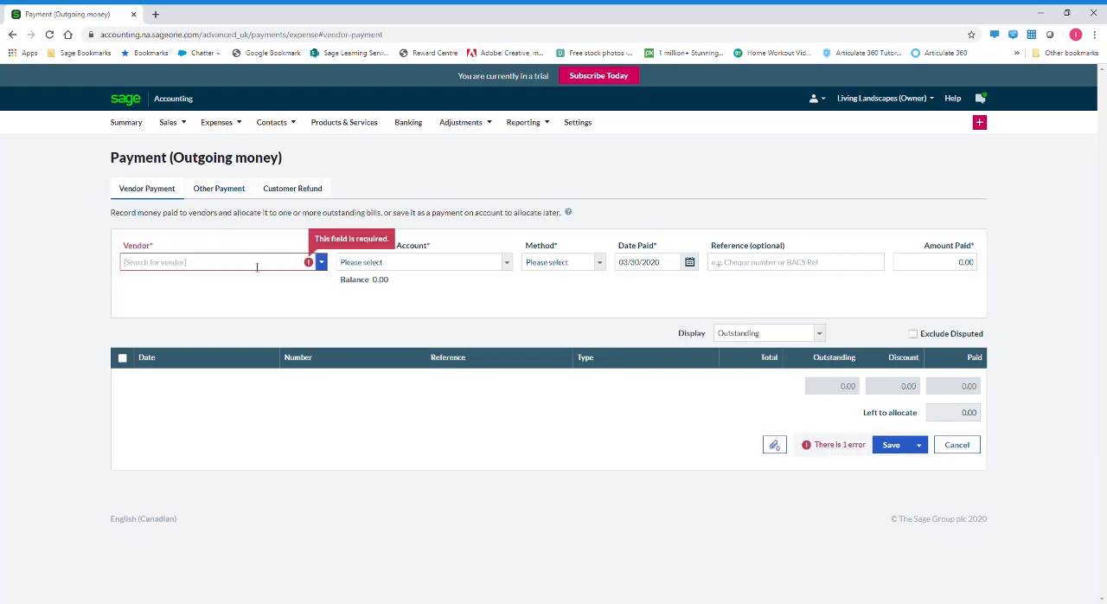
# Choose Landscaping Depot as the vendor, showing its $511.84 outstanding bill.
pyautogui.click(321, 261)
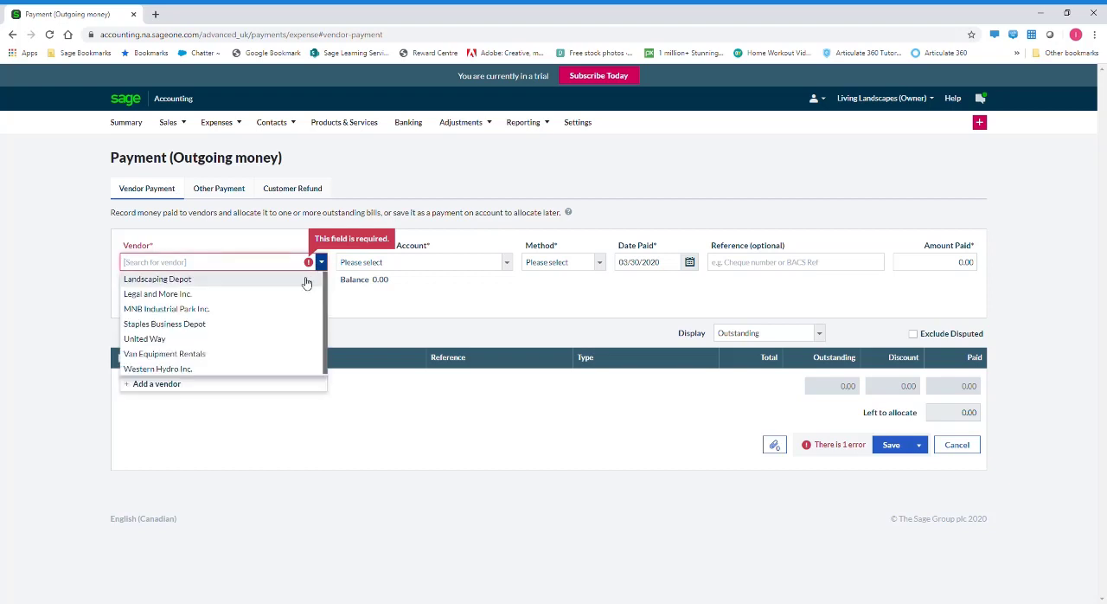
pyautogui.click(158, 279)
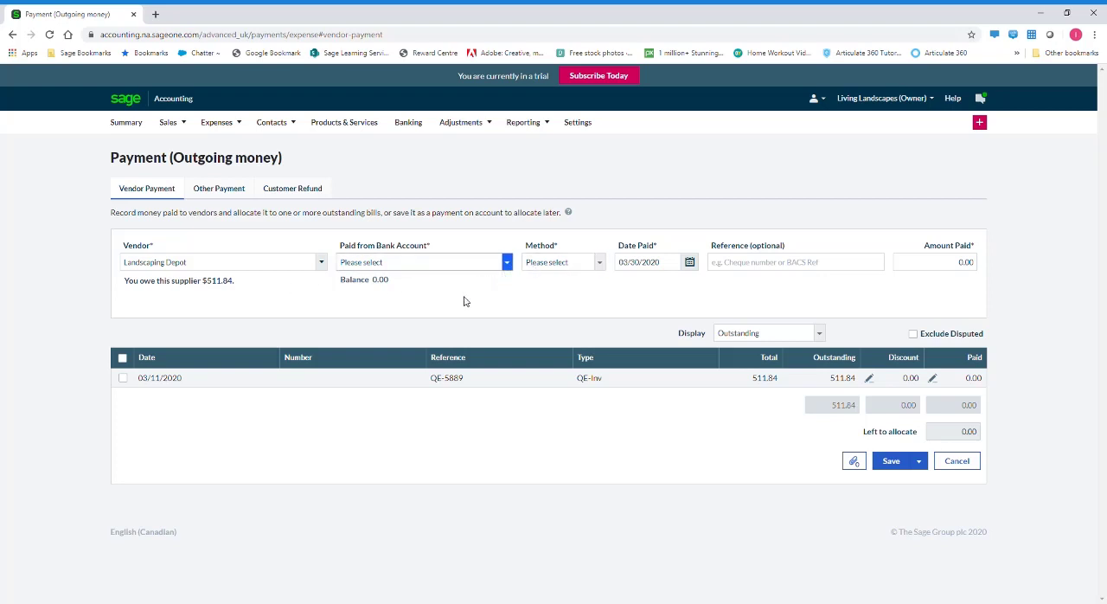
# Pay from 1050 - Chequing on the chosen calendar date and tick the $511.84 bill.
pyautogui.click(563, 261)
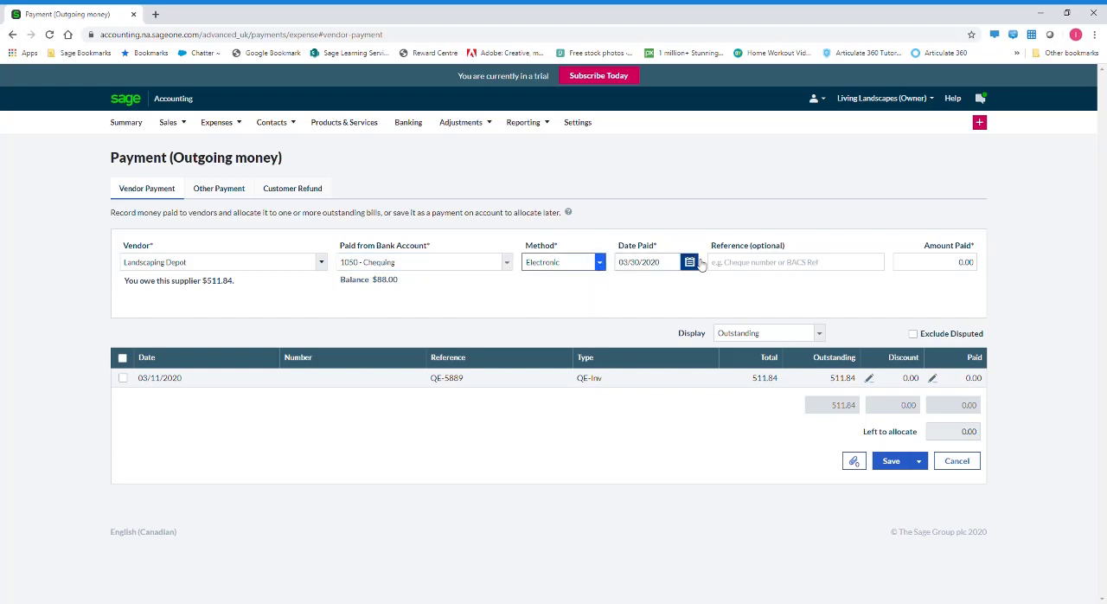
pyautogui.click(689, 263)
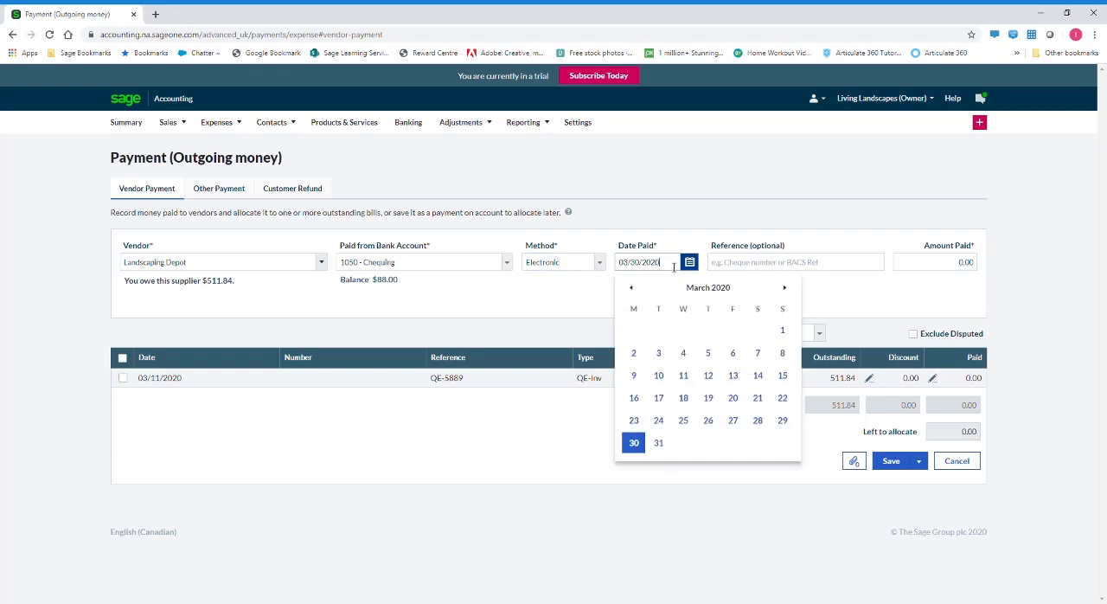
pyautogui.click(630, 287)
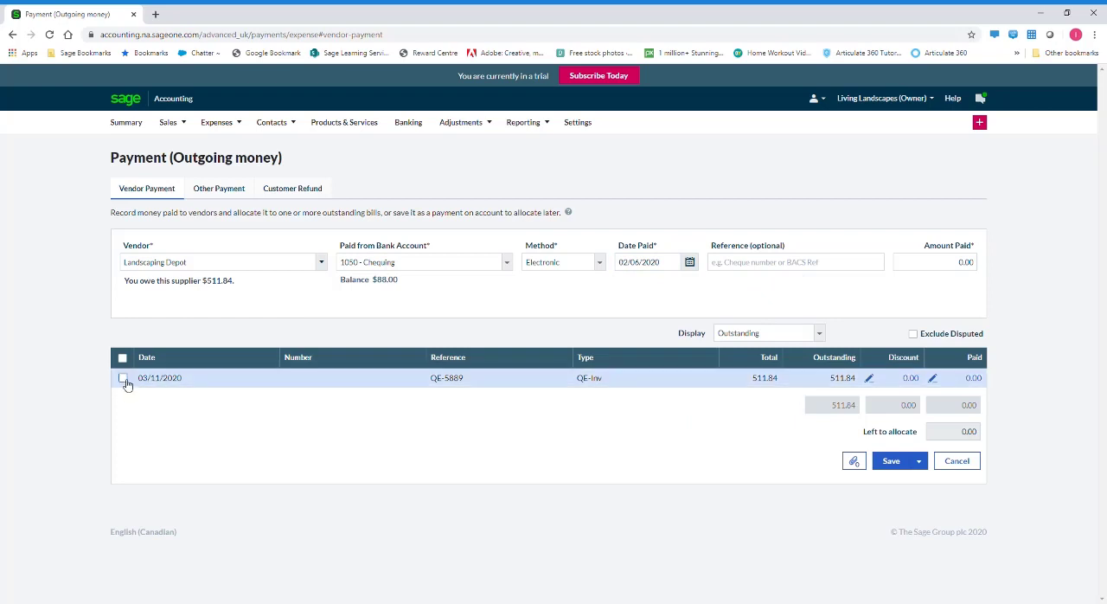
pyautogui.click(123, 377)
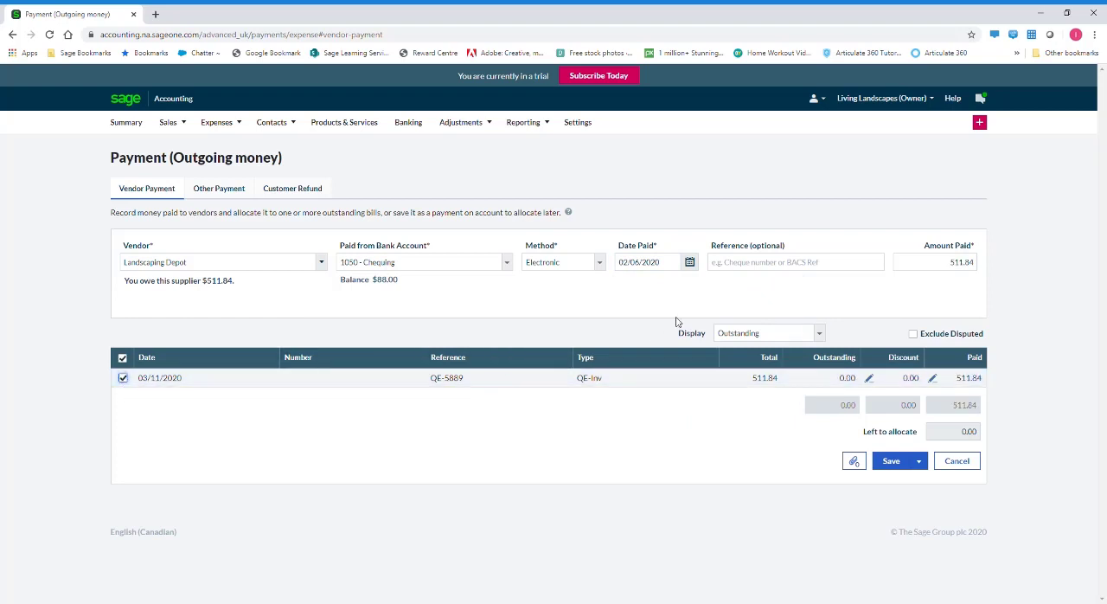
pyautogui.moveTo(706, 301)
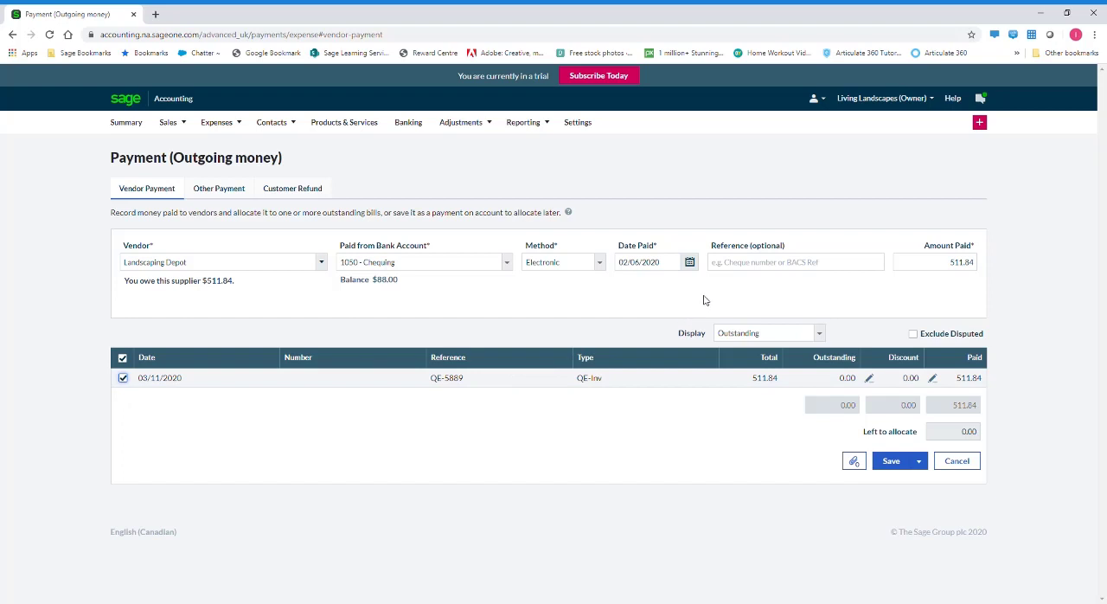
pyautogui.moveTo(741, 301)
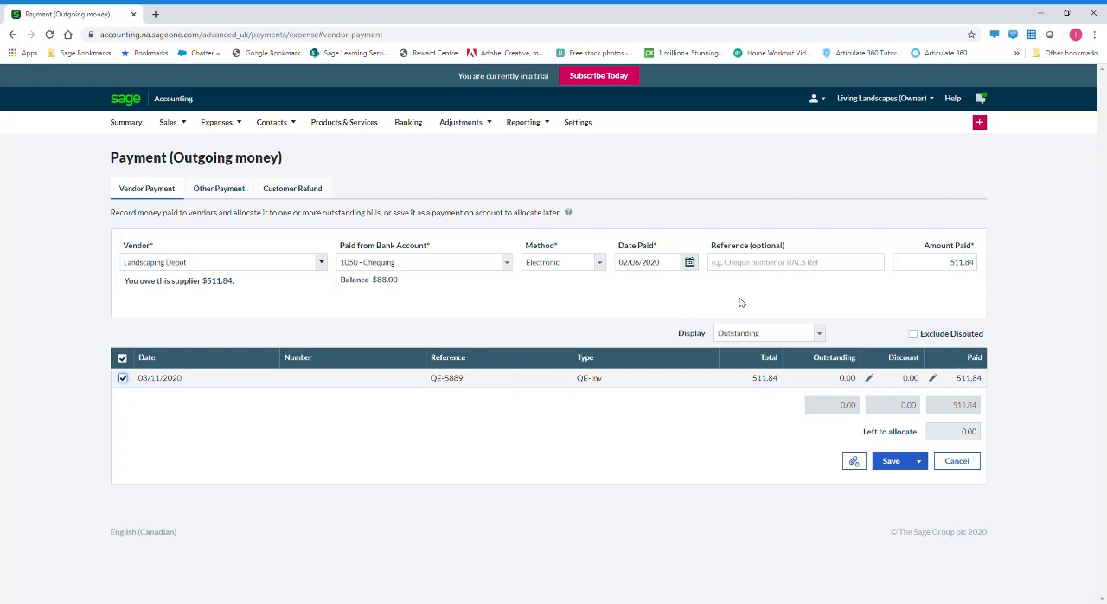
# Save the $511.84 Landscaping Depot payment, leaving Chequing at -$423.84.
pyautogui.click(934, 262)
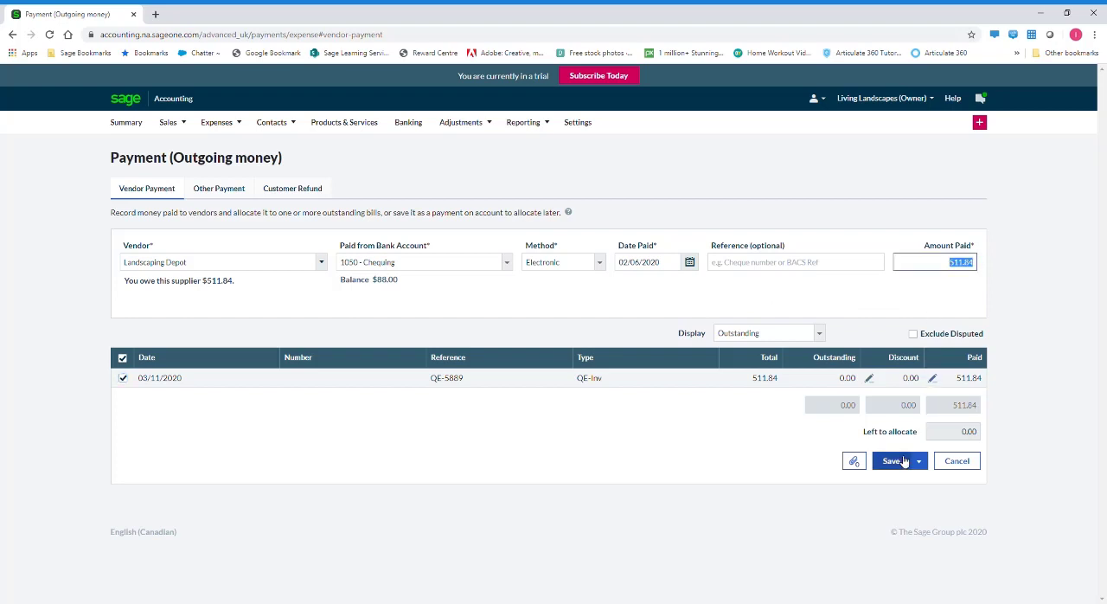
pyautogui.moveTo(903, 467)
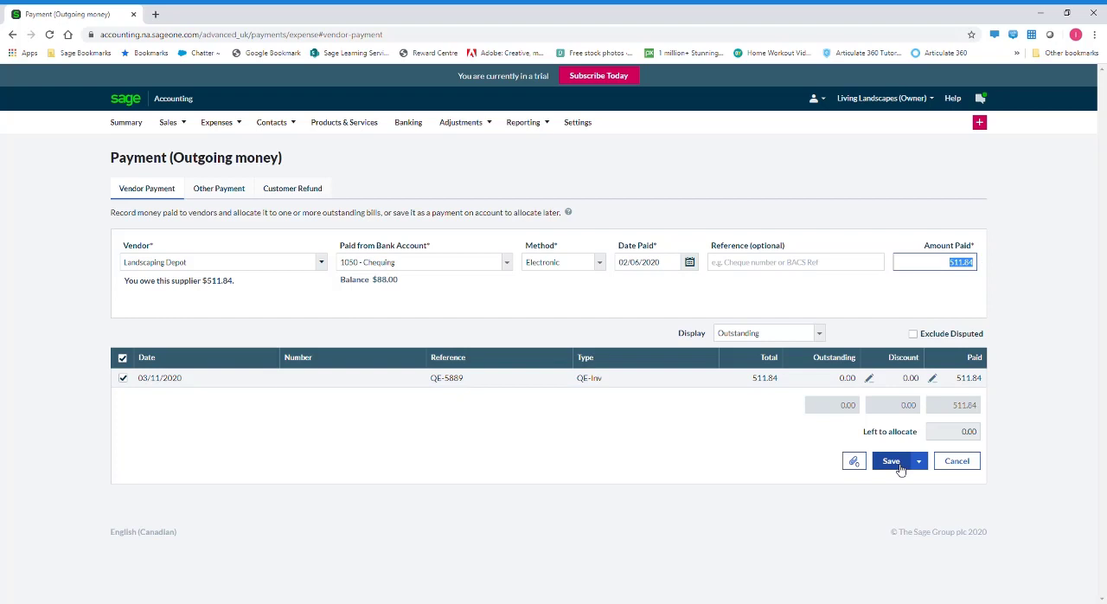
pyautogui.click(890, 460)
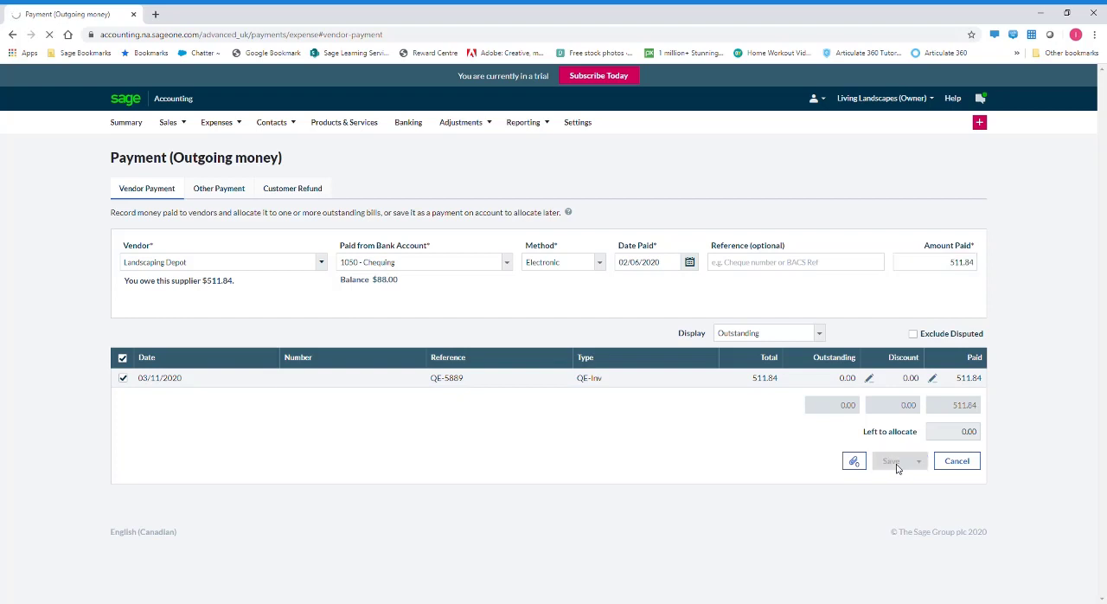
pyautogui.click(855, 460)
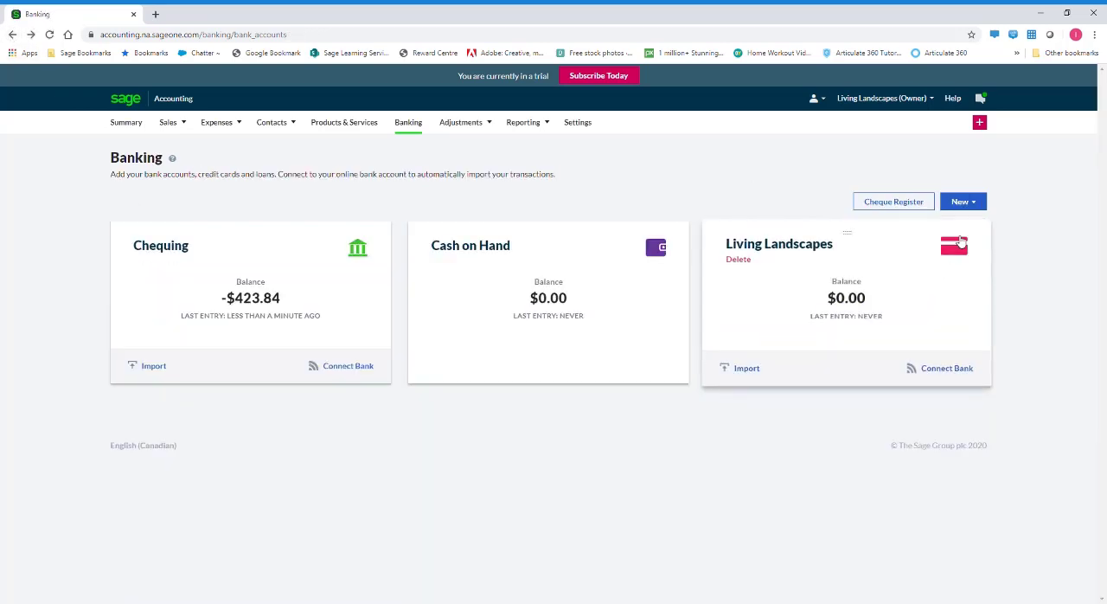
# Start a new Expense / Payment and switch it to an Other Payment.
pyautogui.click(961, 200)
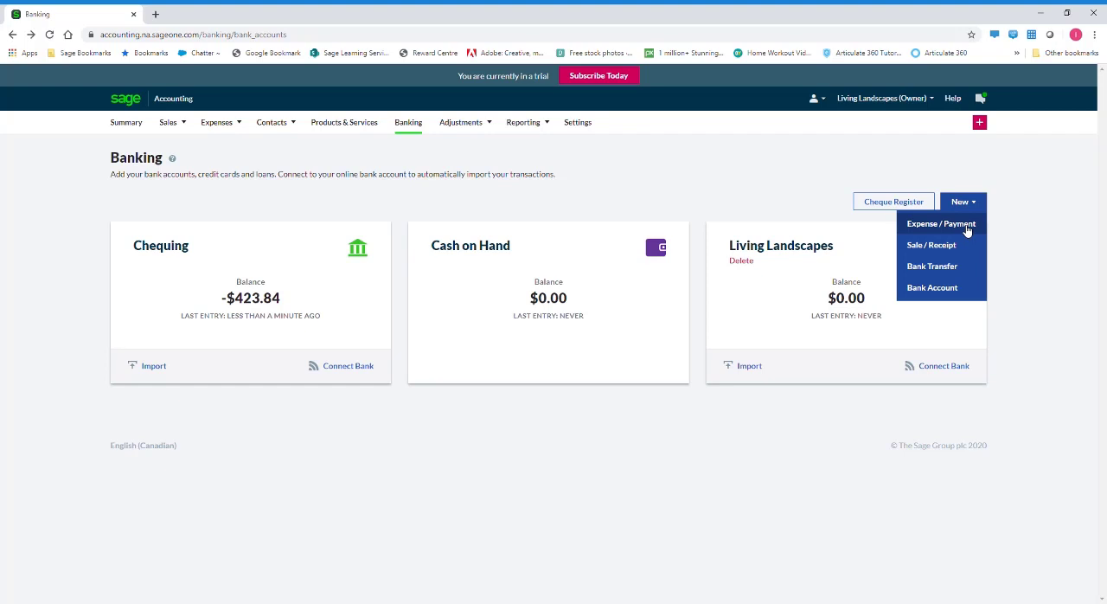
pyautogui.click(931, 223)
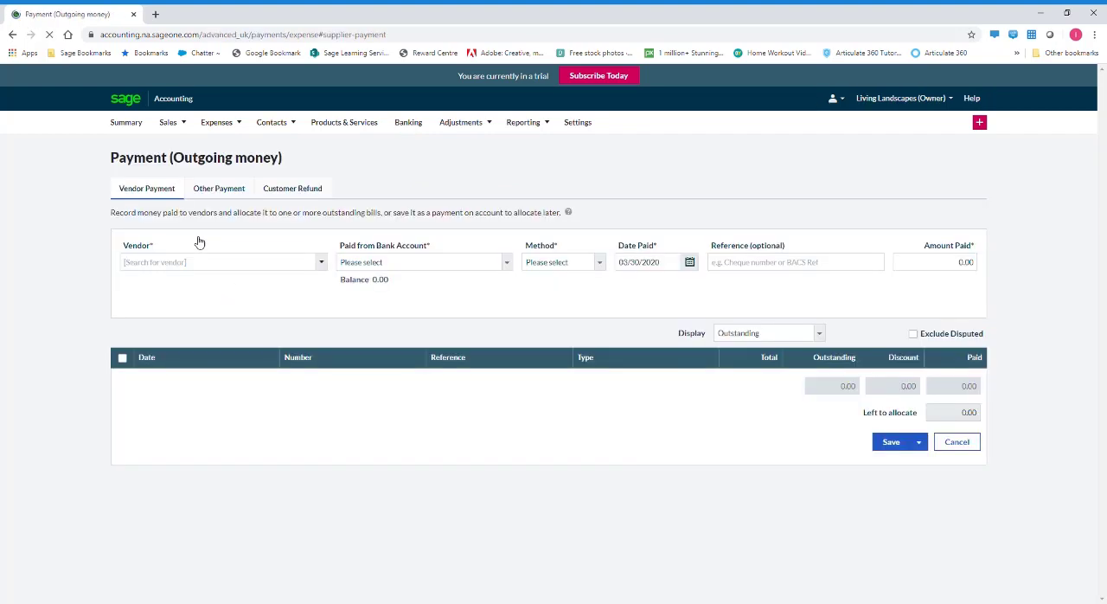
pyautogui.click(218, 187)
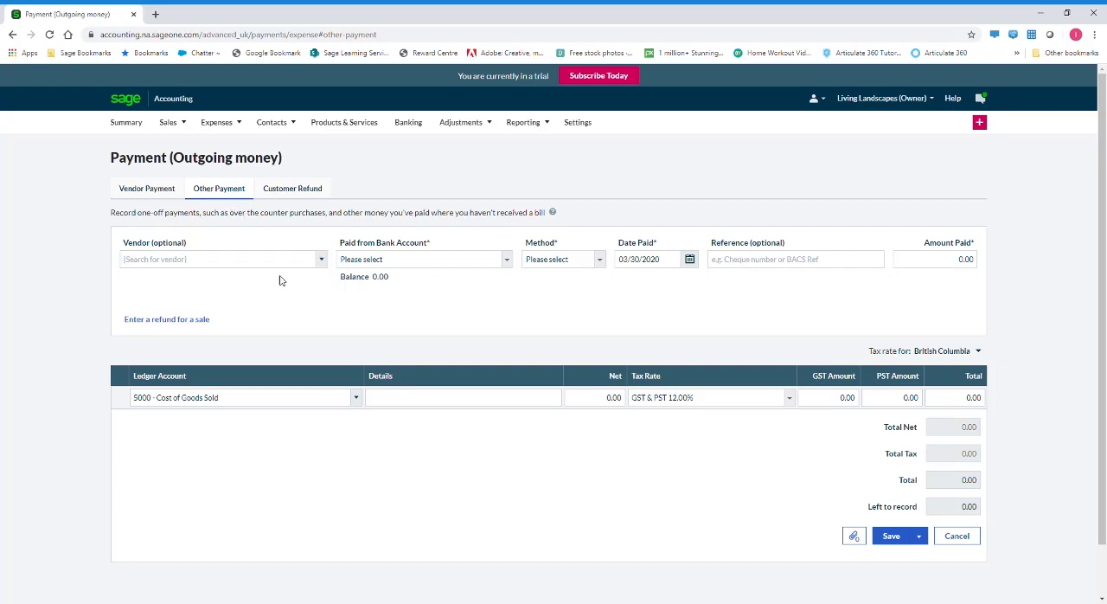
pyautogui.moveTo(353, 347)
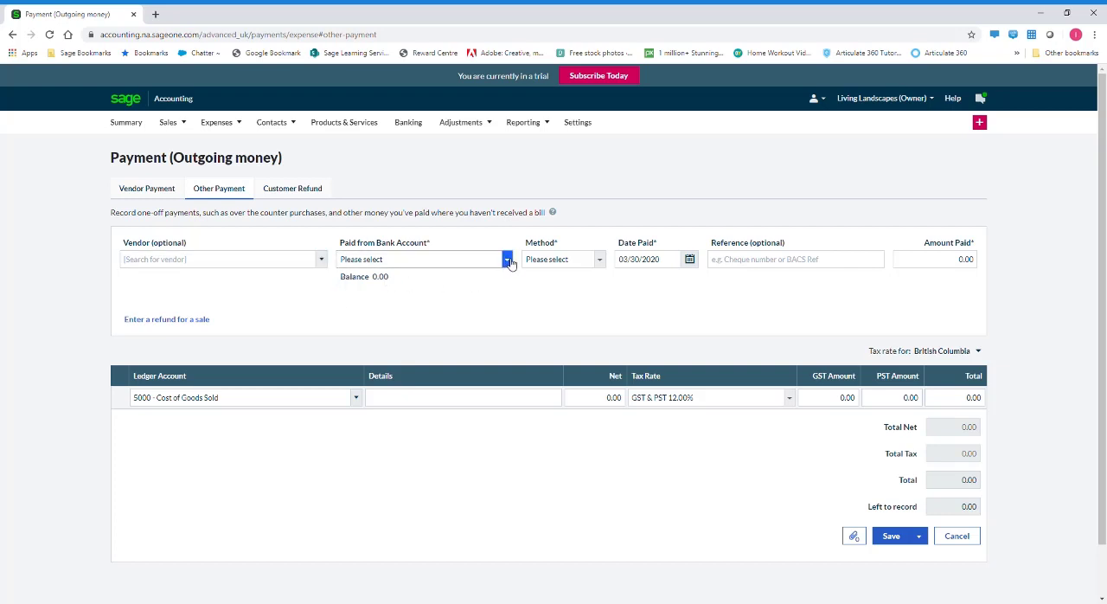
pyautogui.moveTo(466, 300)
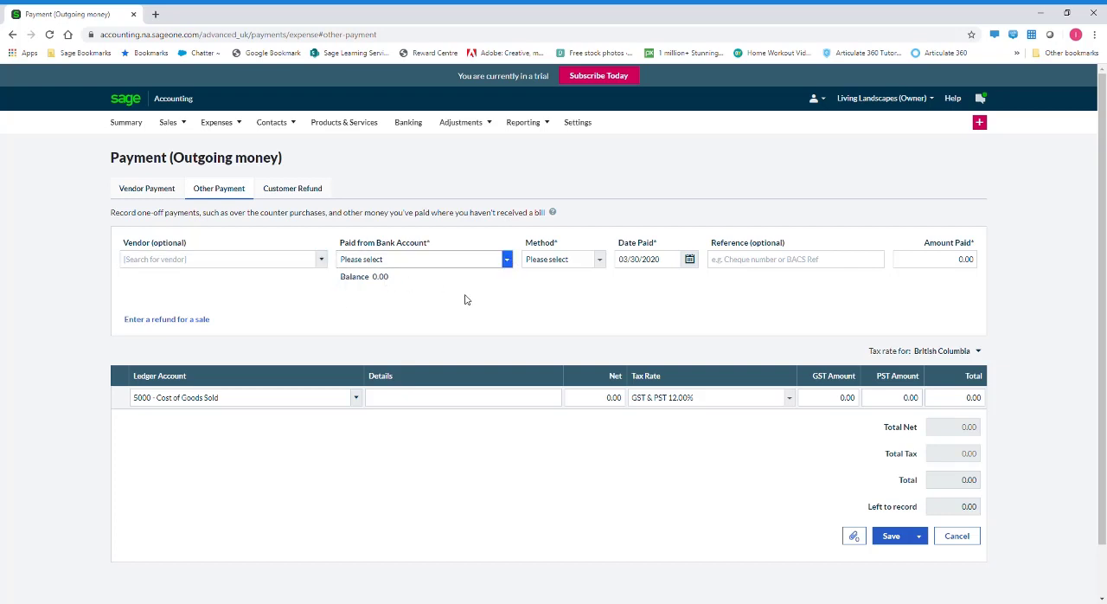
# Make it a $25 cash payment from 1050 - Chequing with reference 'stationery'.
pyautogui.click(424, 259)
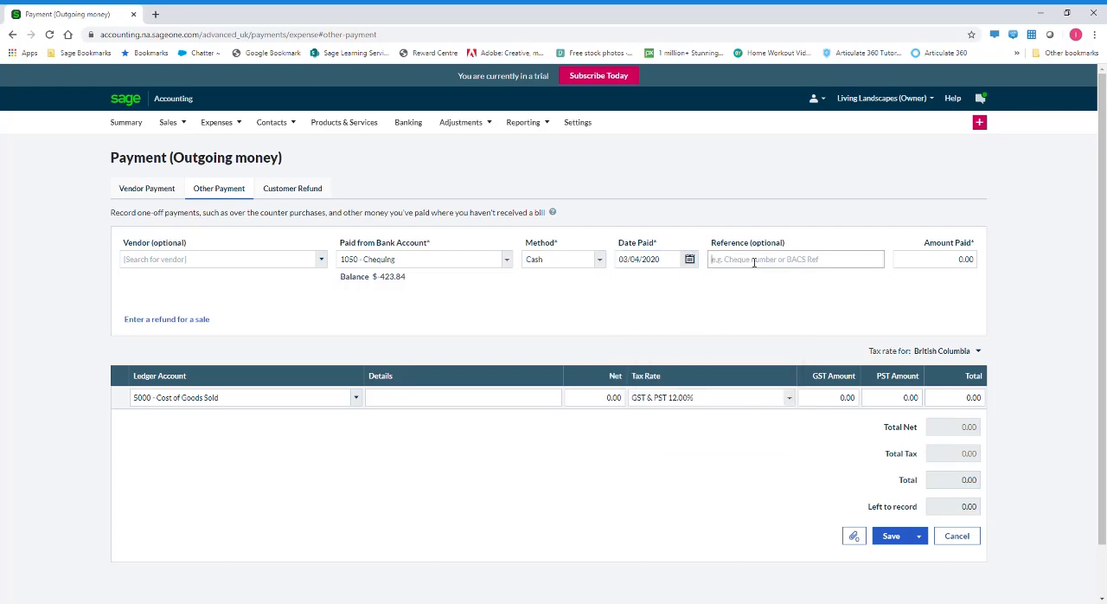
pyautogui.write('static')
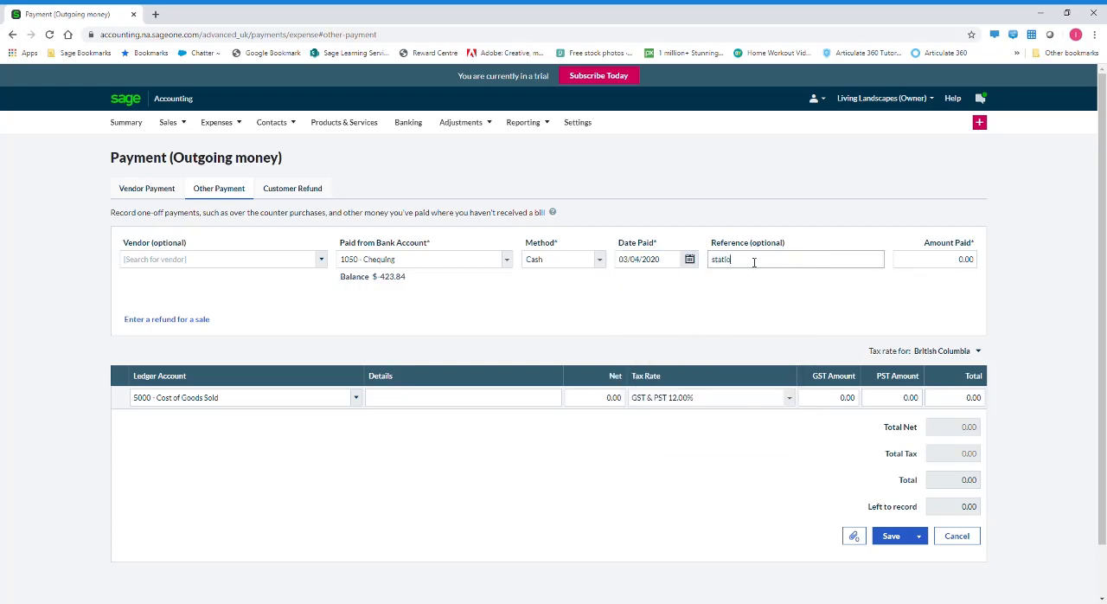
pyautogui.write('stationery')
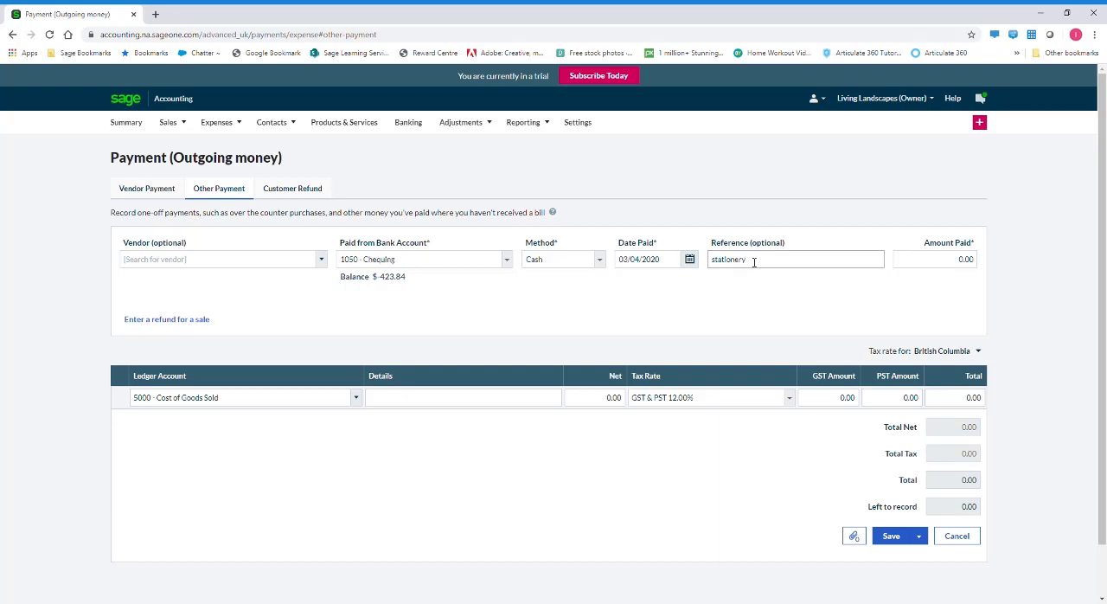
pyautogui.click(934, 260)
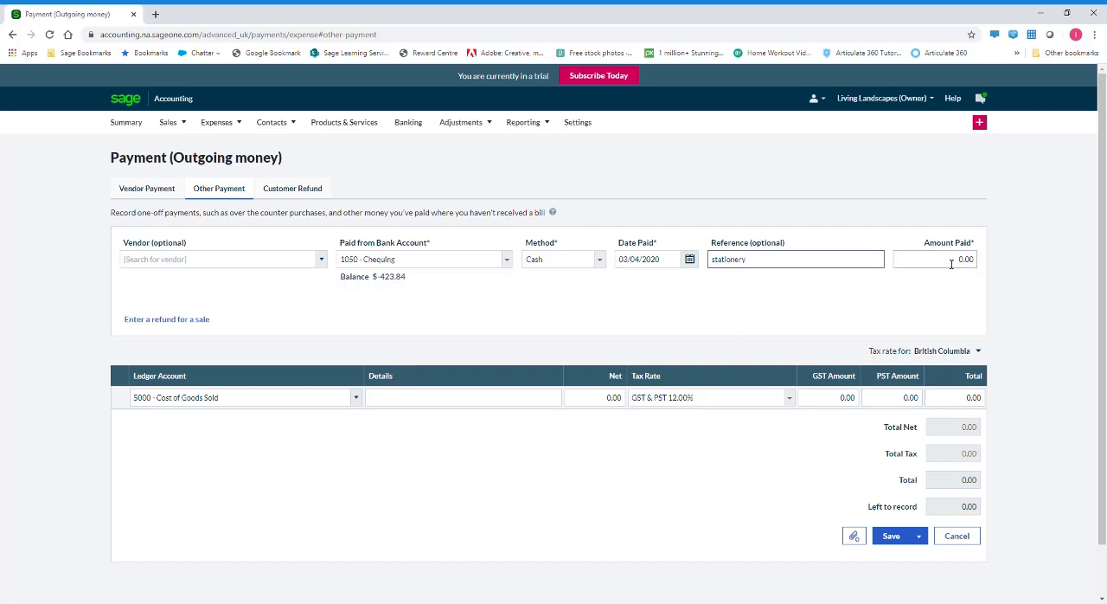
pyautogui.write('25')
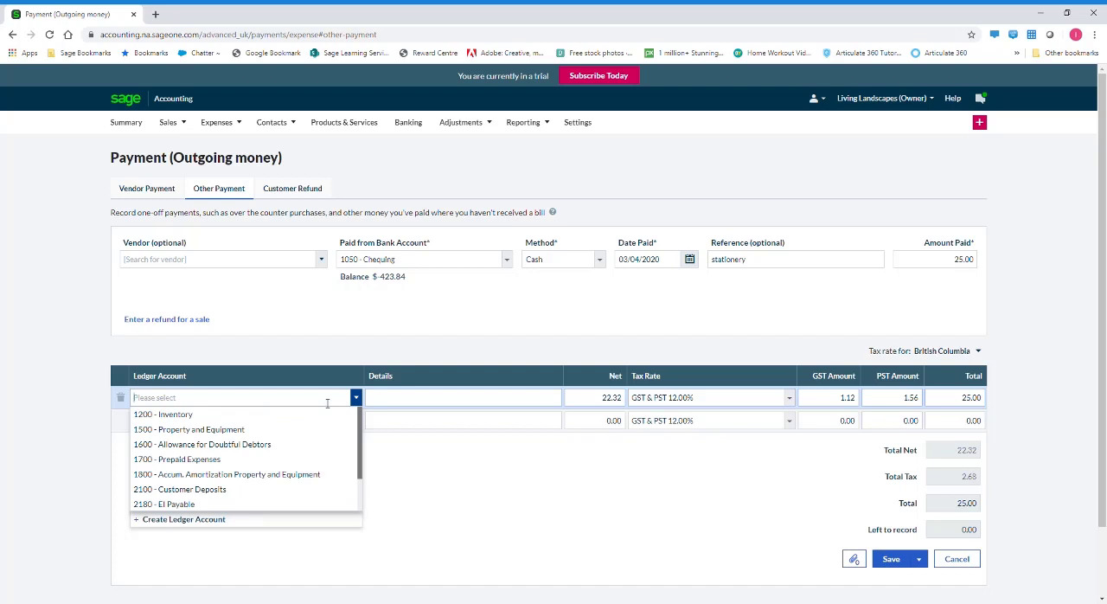
# Post it to 7100 - Office Supplies Expense with details 'stationery' and save, Chequing now -$448.84.
pyautogui.write('off')
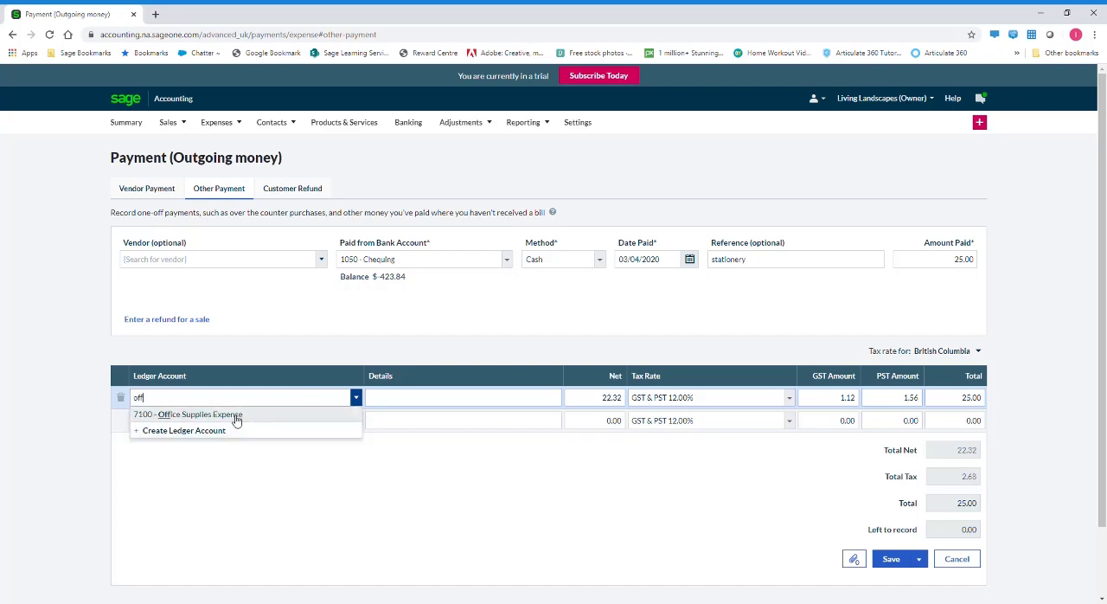
pyautogui.click(187, 413)
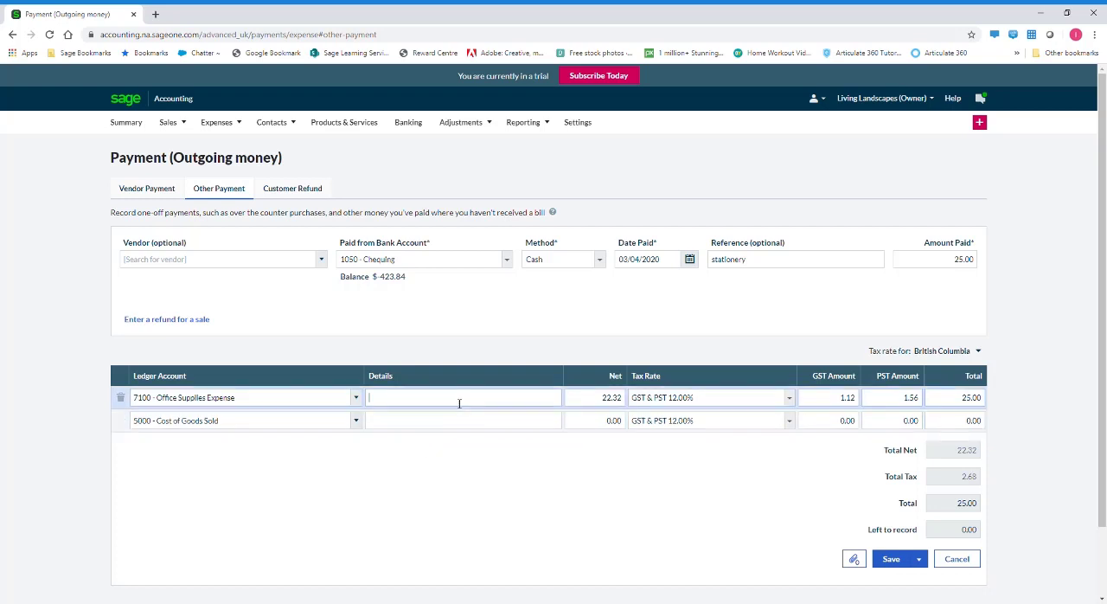
pyautogui.write('stationery')
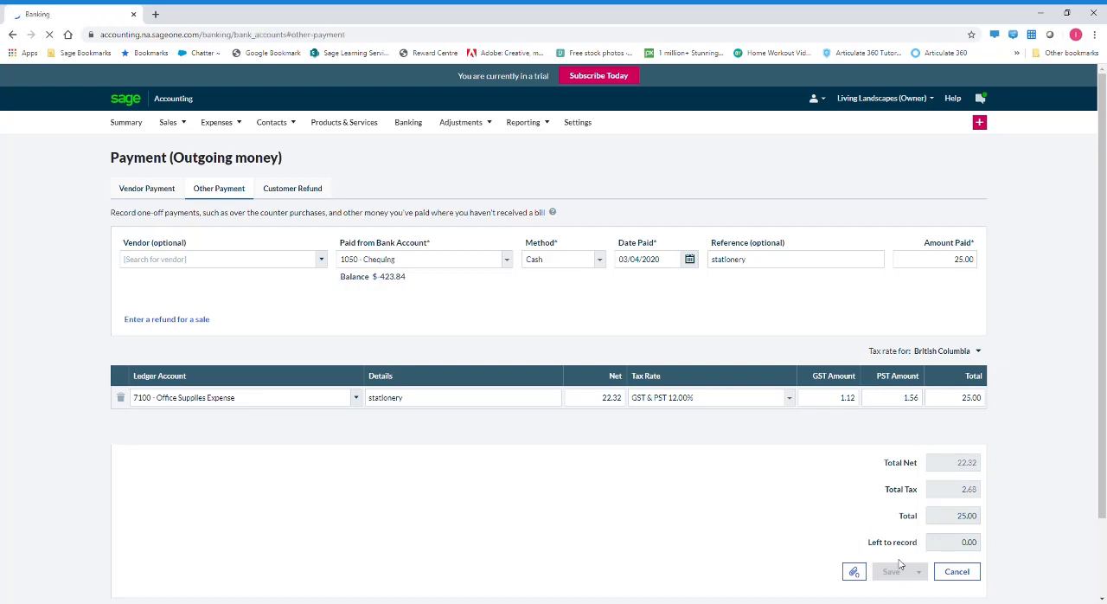
pyautogui.click(896, 571)
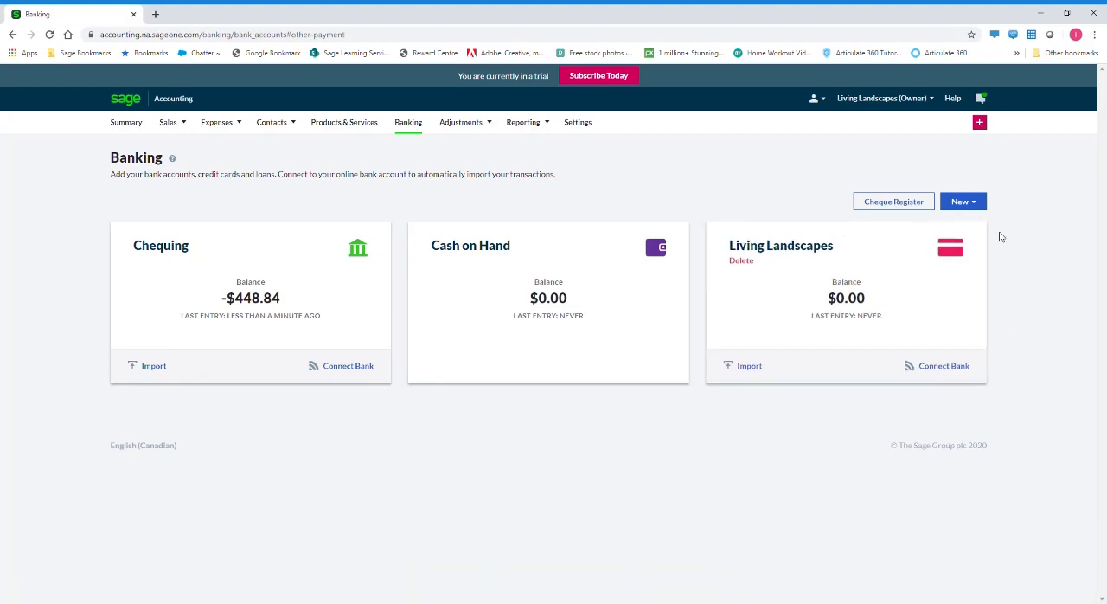
# Start a new Sale / Receipt, glance at Other Receipt and Vendor Refund, settle on Customer Receipt.
pyautogui.click(960, 201)
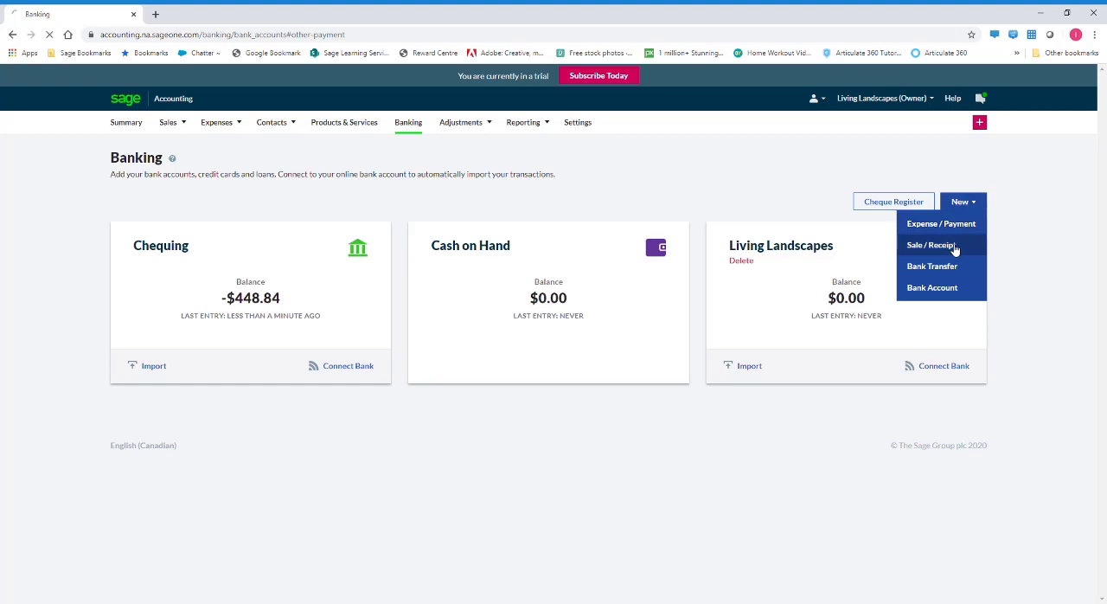
pyautogui.click(927, 246)
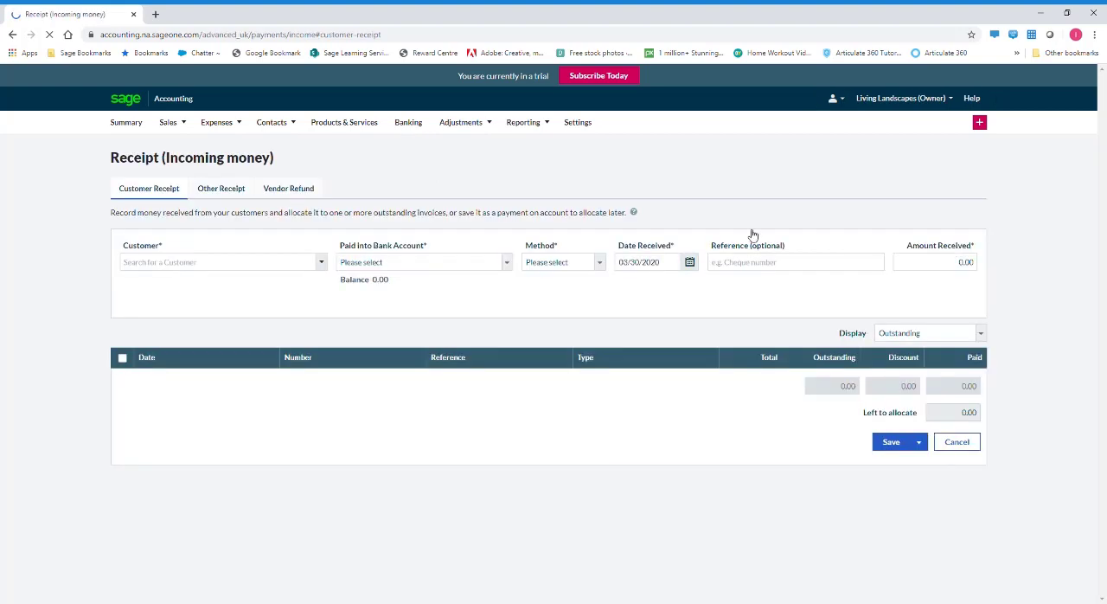
pyautogui.click(222, 187)
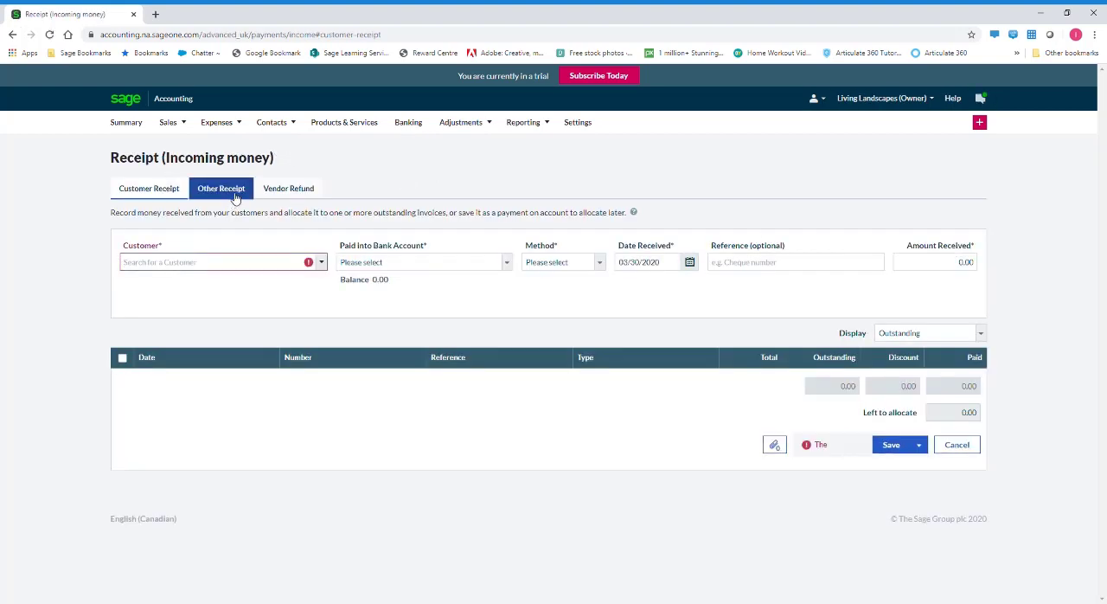
pyautogui.click(287, 187)
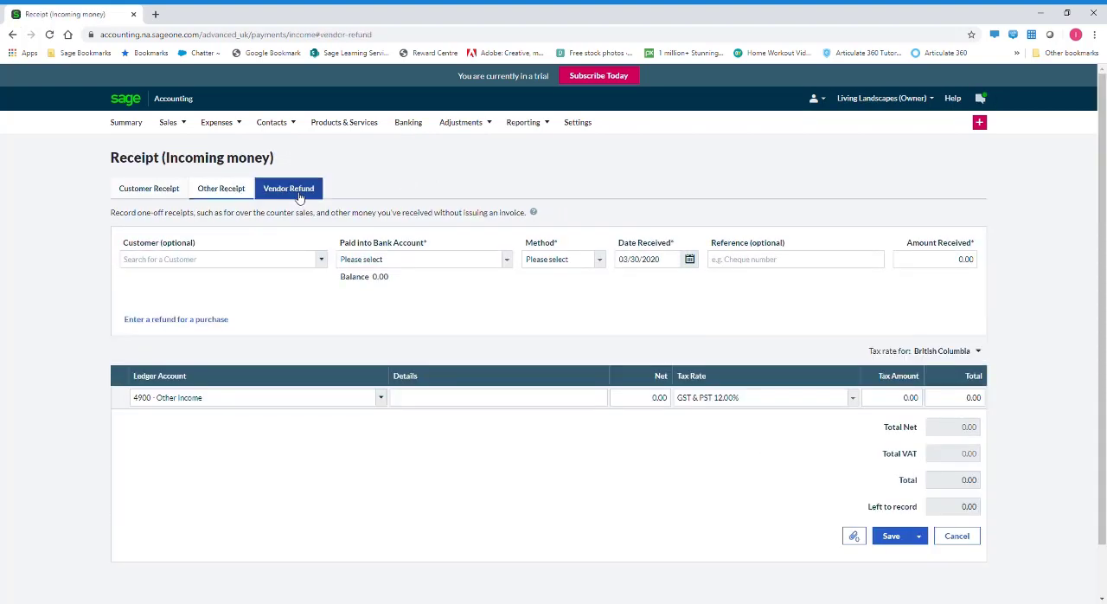
pyautogui.click(149, 186)
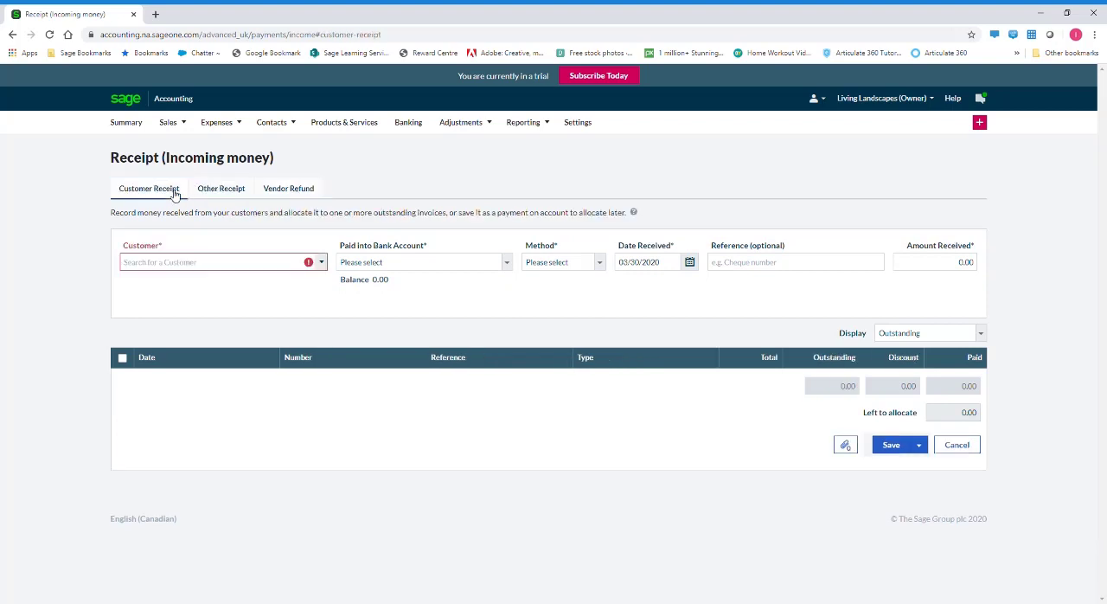
# Choose customer Armstrong Home Hardware and set the date received to 02/20/2020.
pyautogui.click(216, 262)
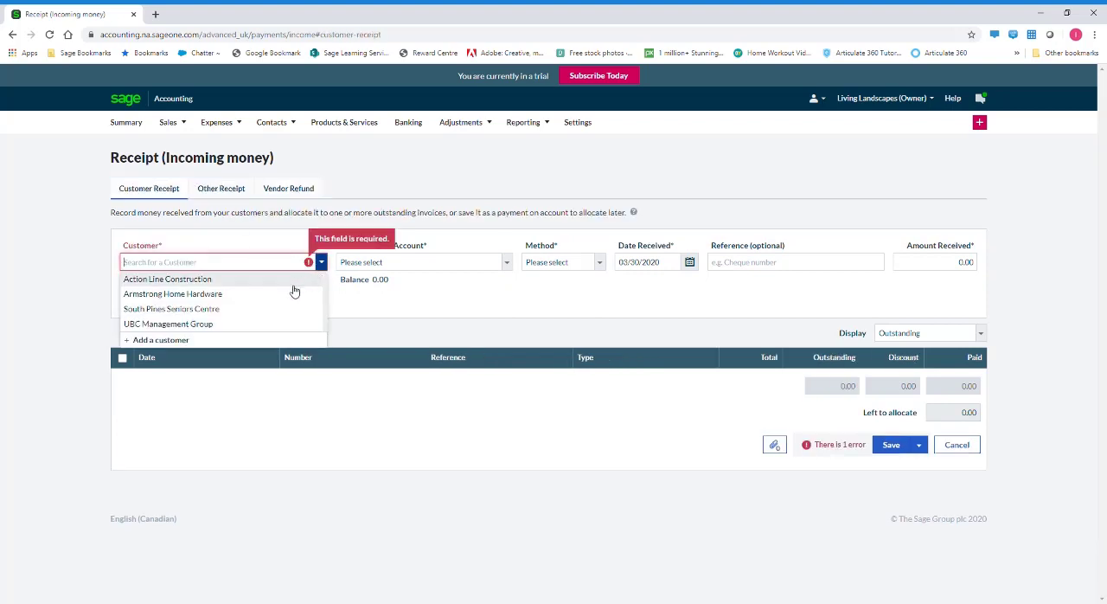
pyautogui.click(173, 294)
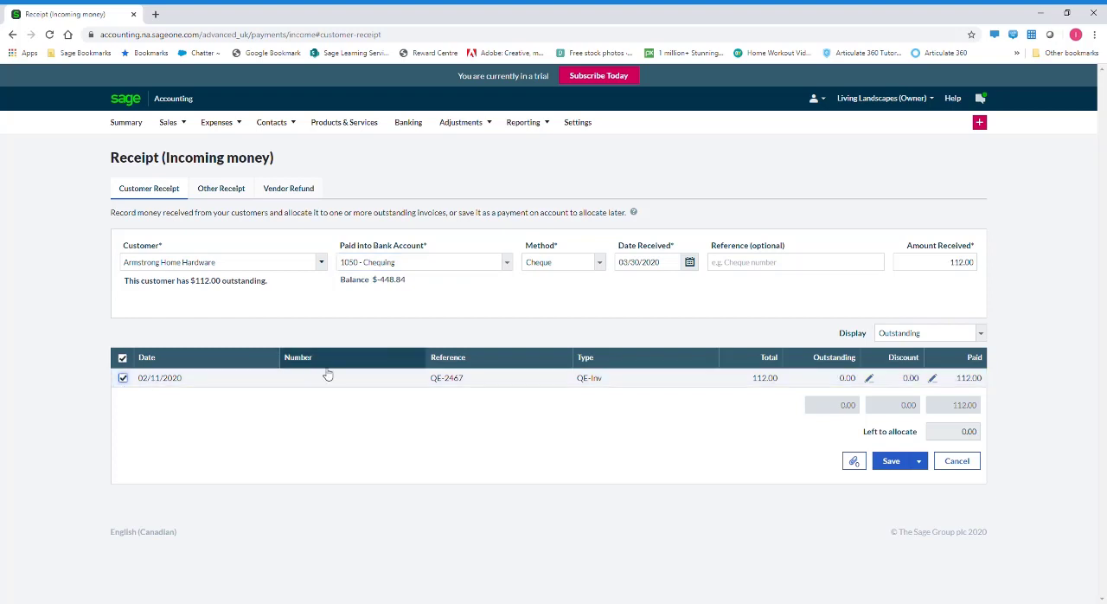
pyautogui.click(689, 261)
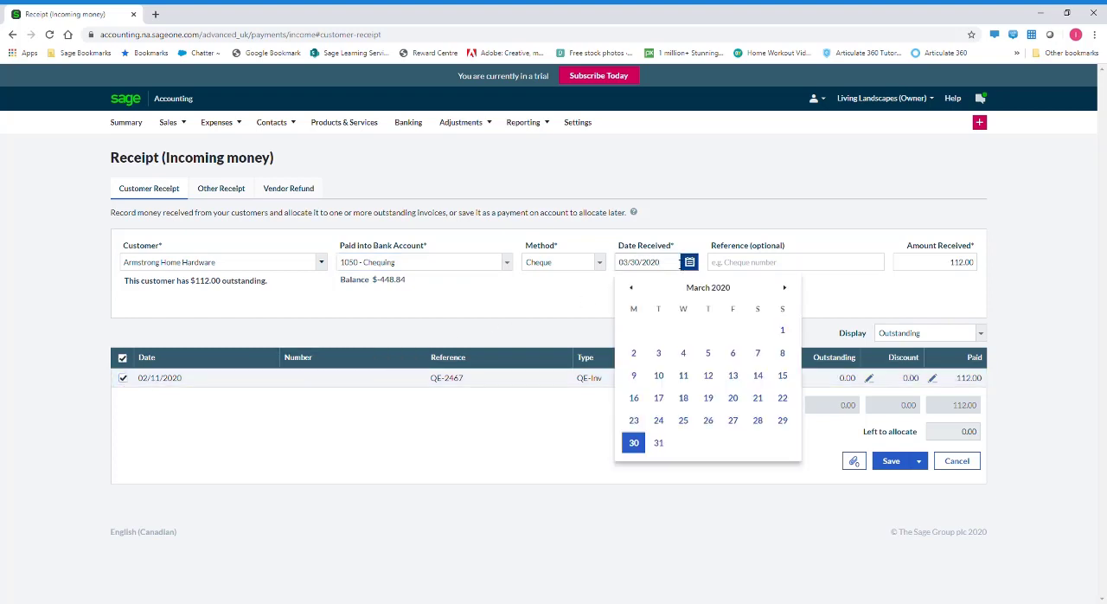
pyautogui.click(632, 288)
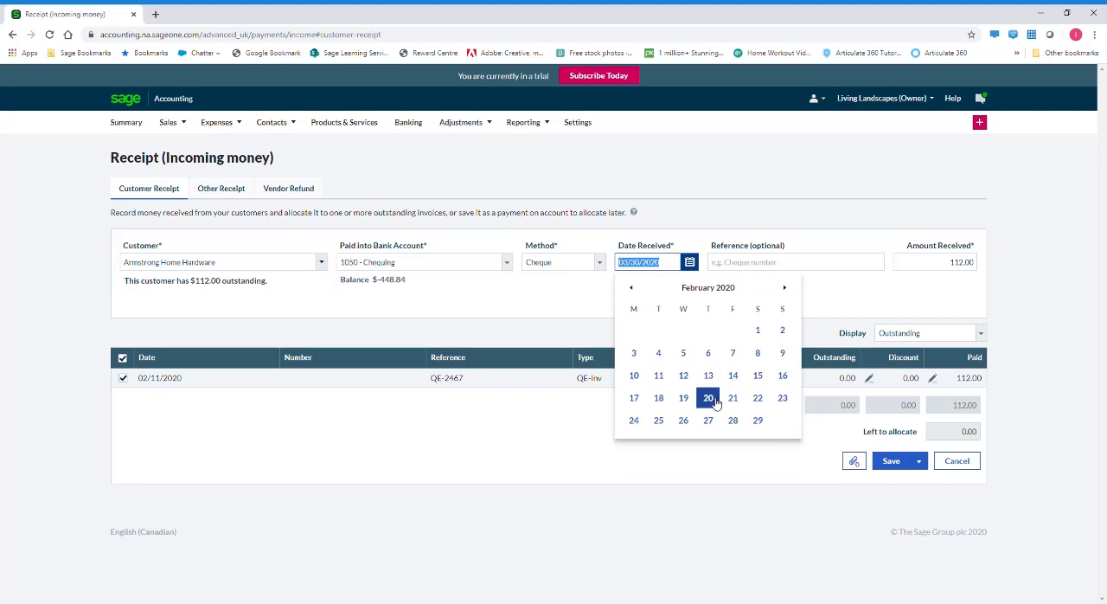
pyautogui.click(710, 398)
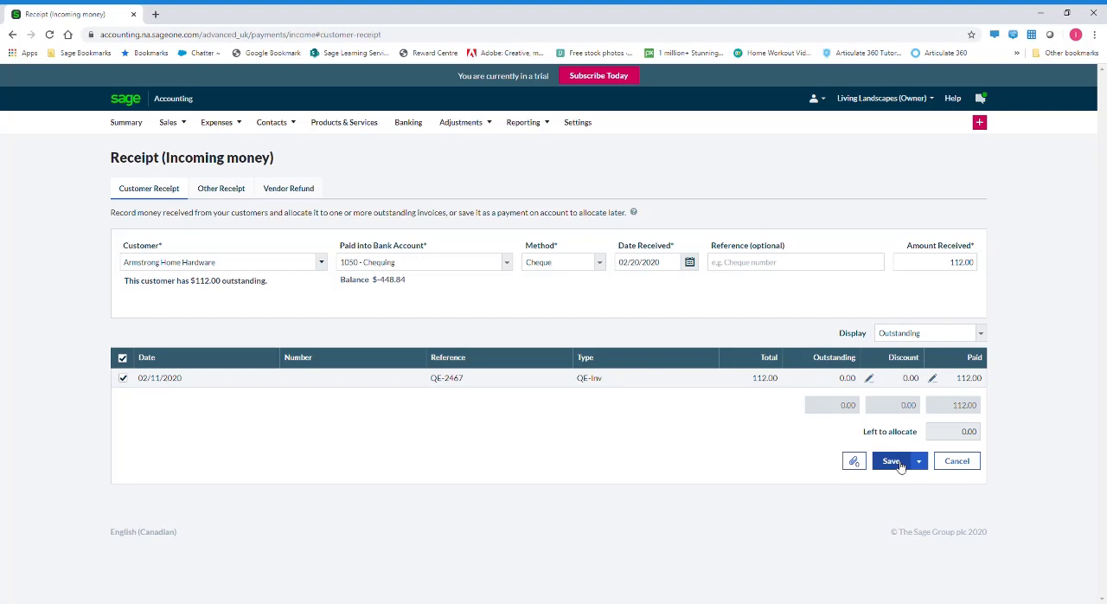
# Save the $112.00 cheque receipt, bringing Chequing to -$336.84.
pyautogui.click(889, 460)
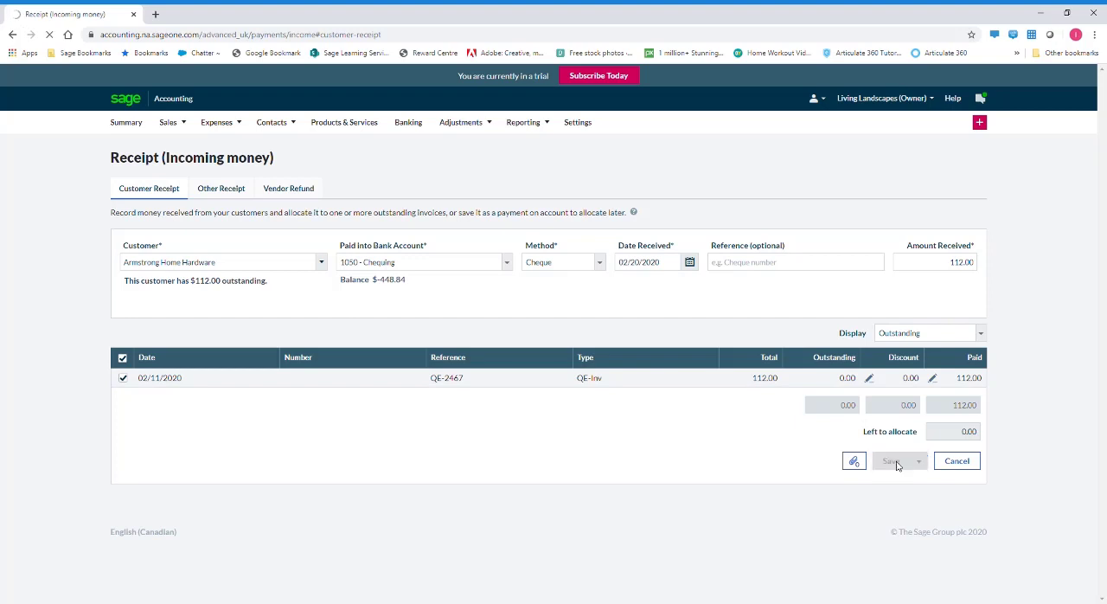
pyautogui.click(891, 461)
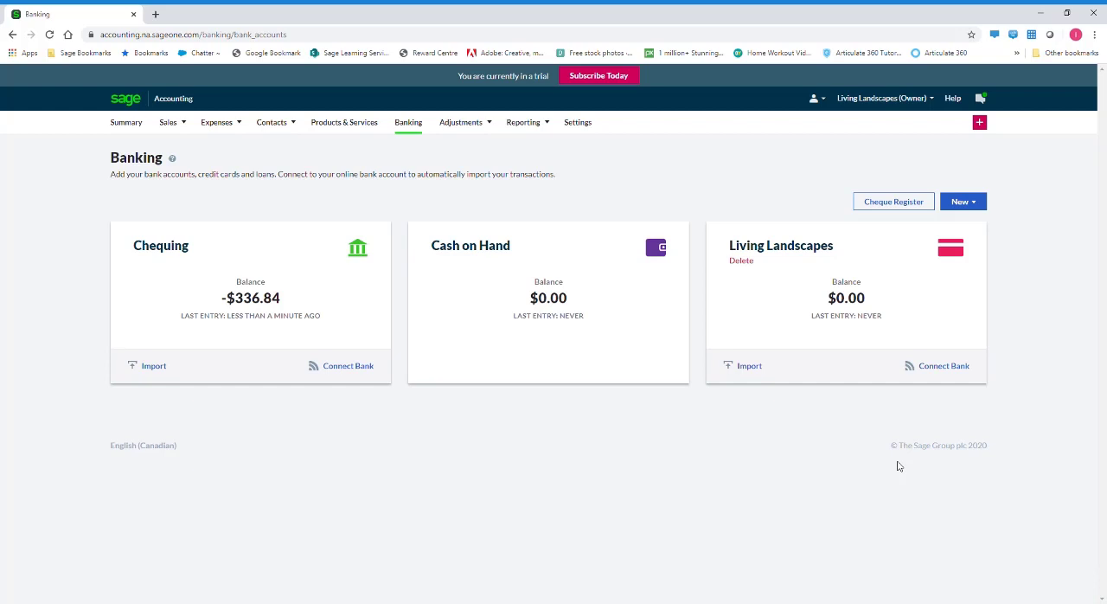
# Start a new bank transfer from Chequing to Cash on Hand for 100.
pyautogui.click(962, 200)
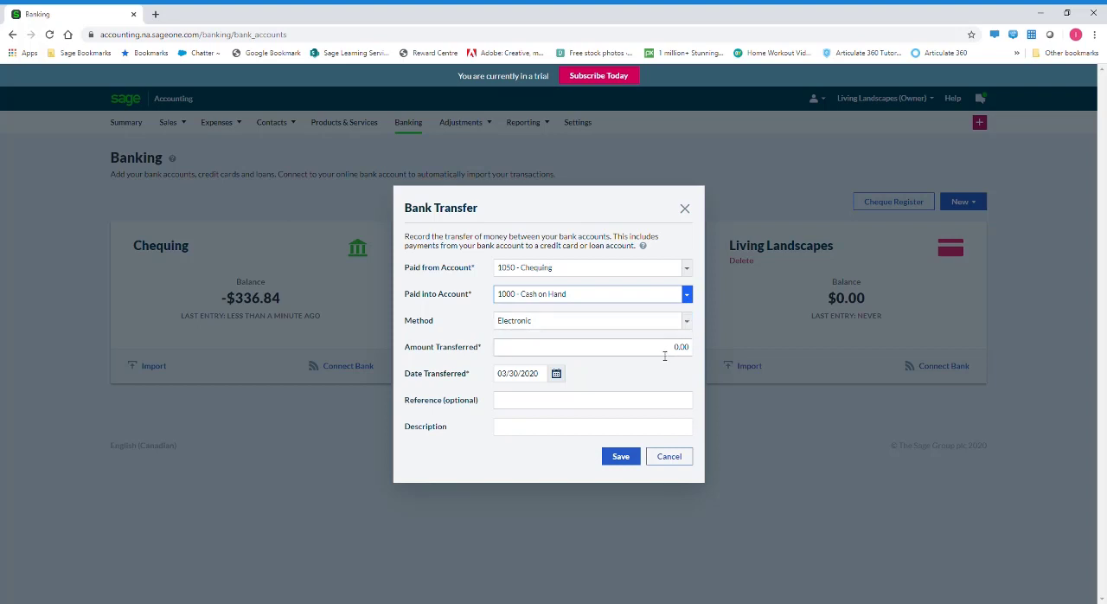
pyautogui.write('100')
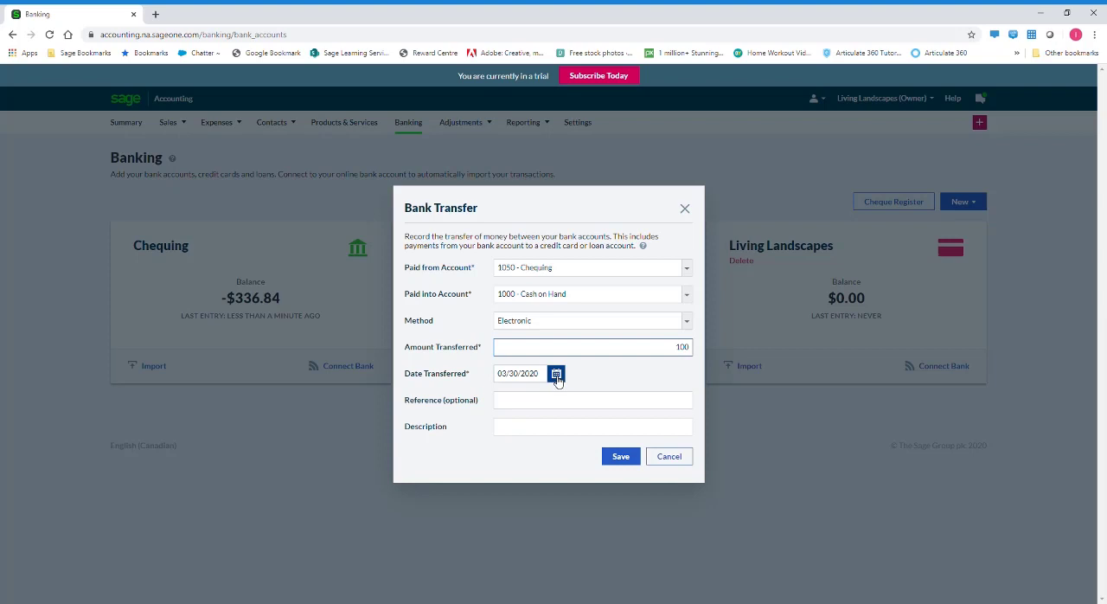
# Date the transfer 01/16/2020 and enter the reference 'Transfer'.
pyautogui.click(558, 374)
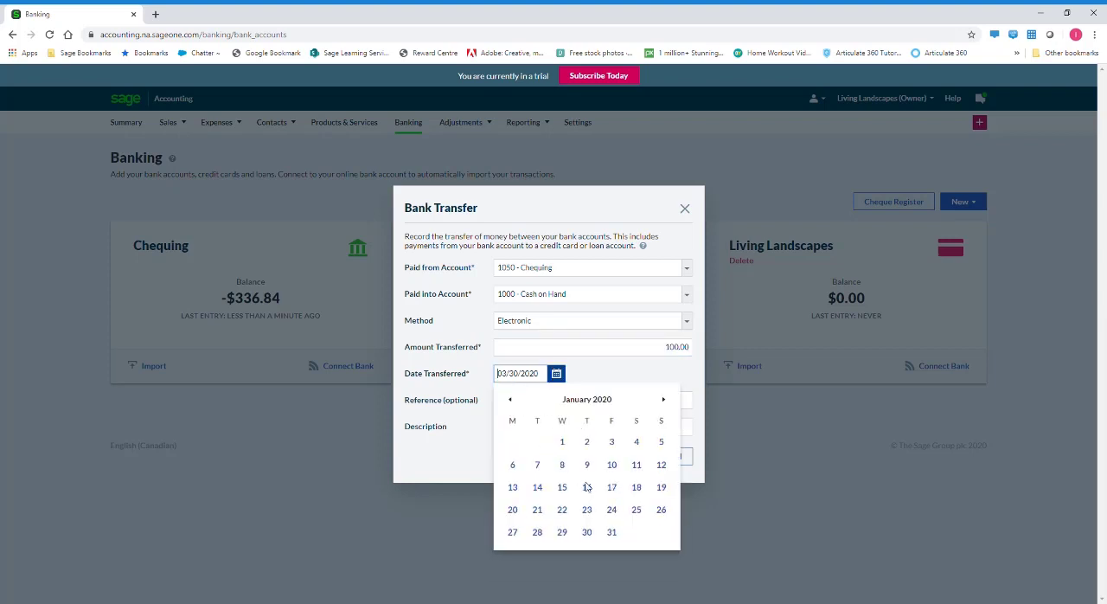
pyautogui.click(562, 486)
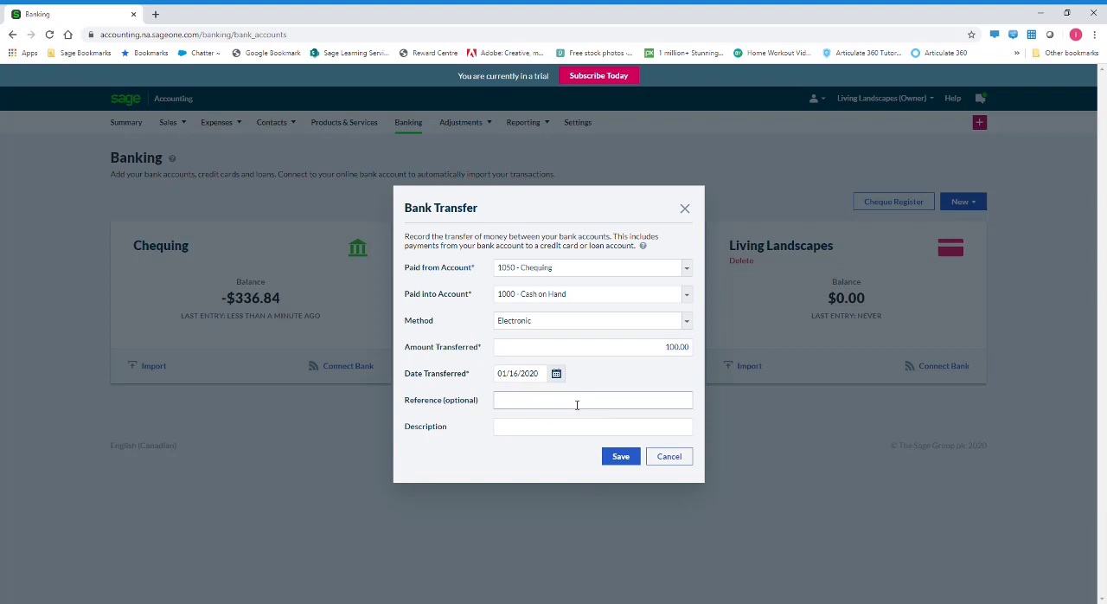
pyautogui.write('T')
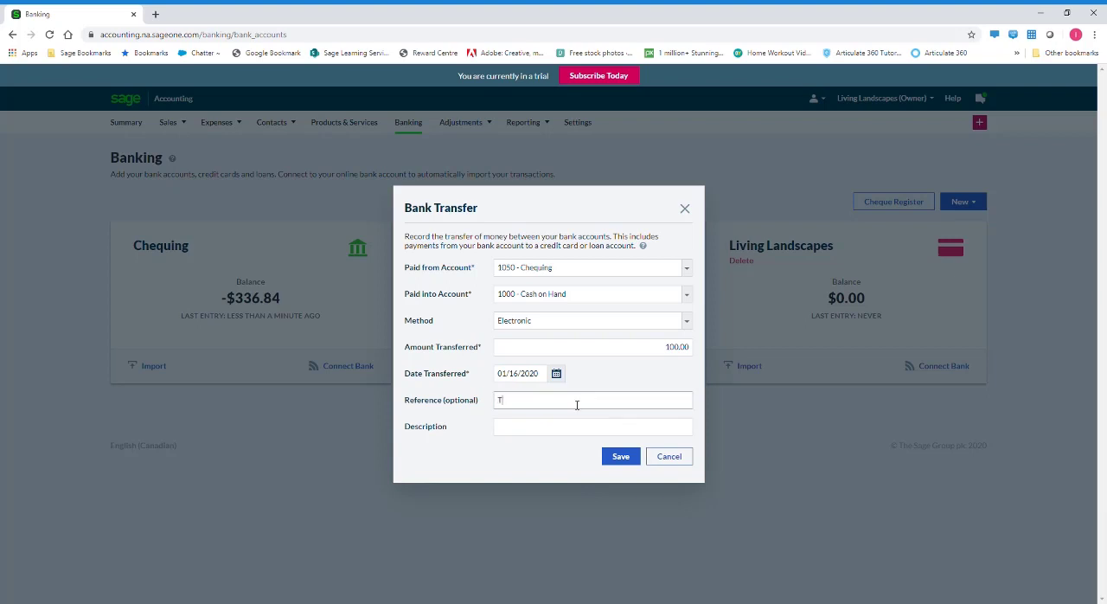
pyautogui.write('ransfer')
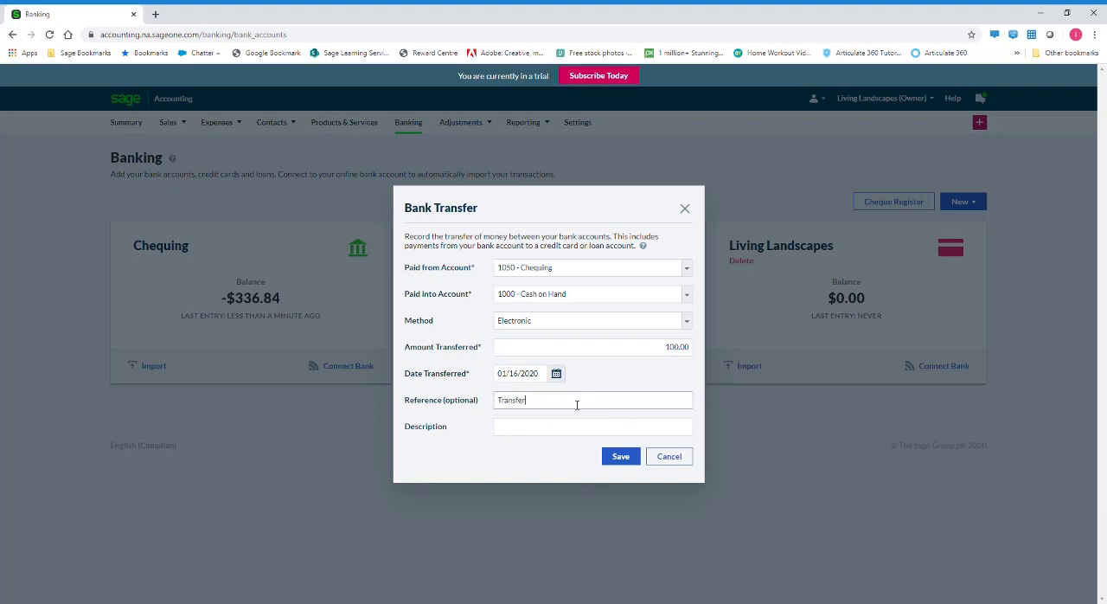